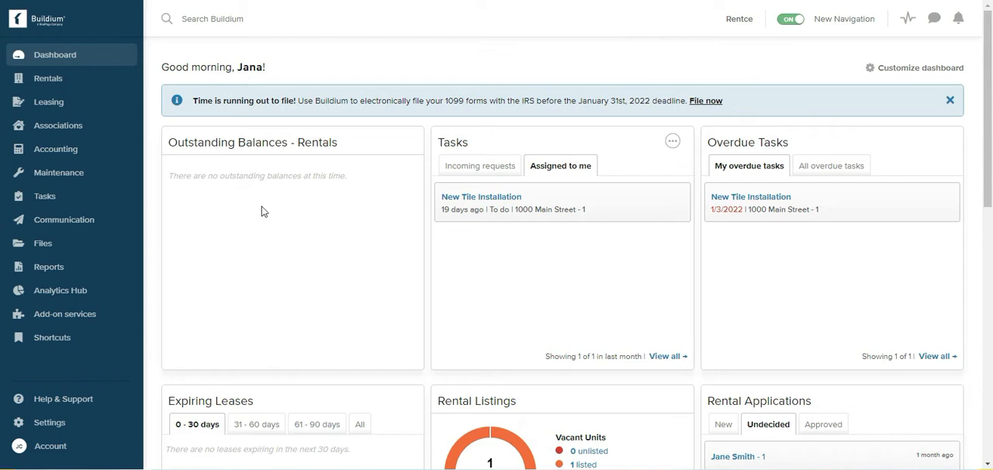
mouse_move(77, 132)
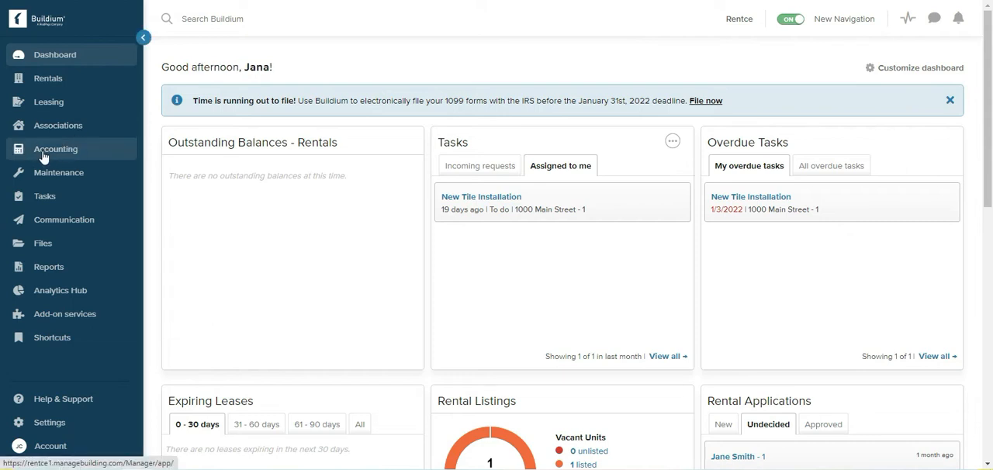
Expand the Accounting section of the left sidebar to show its pages.
left_click(55, 148)
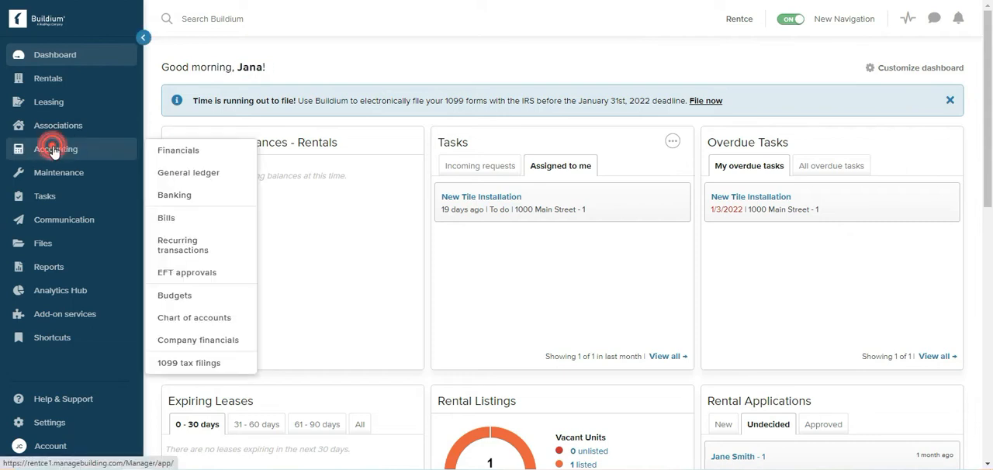
Go to the Banking page listing the three active bank accounts.
left_click(174, 195)
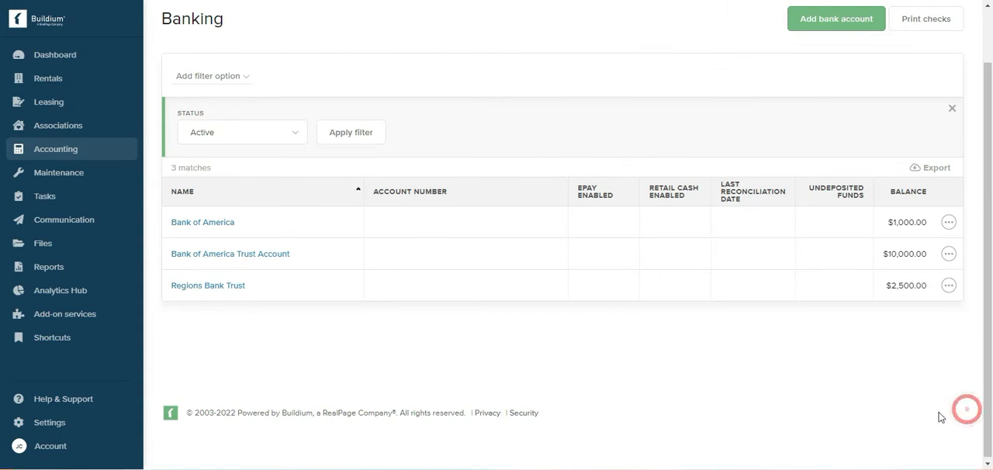
mouse_move(669, 387)
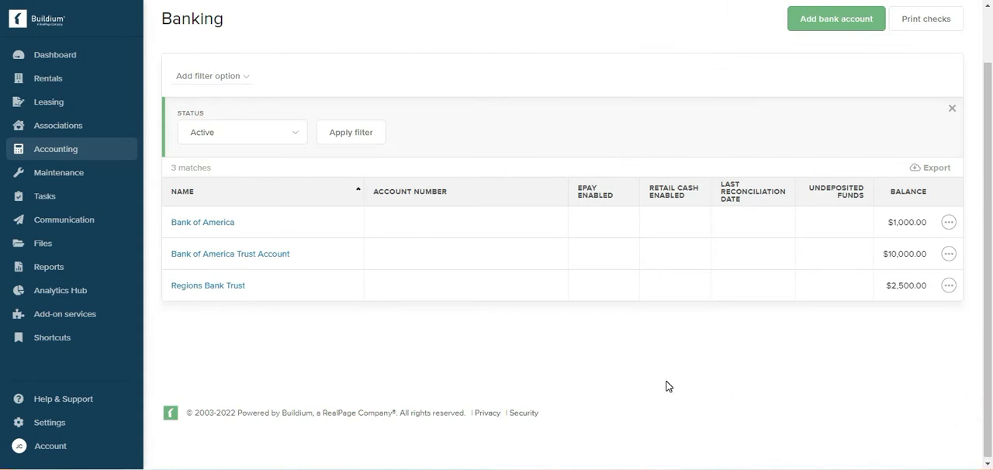
mouse_move(826, 136)
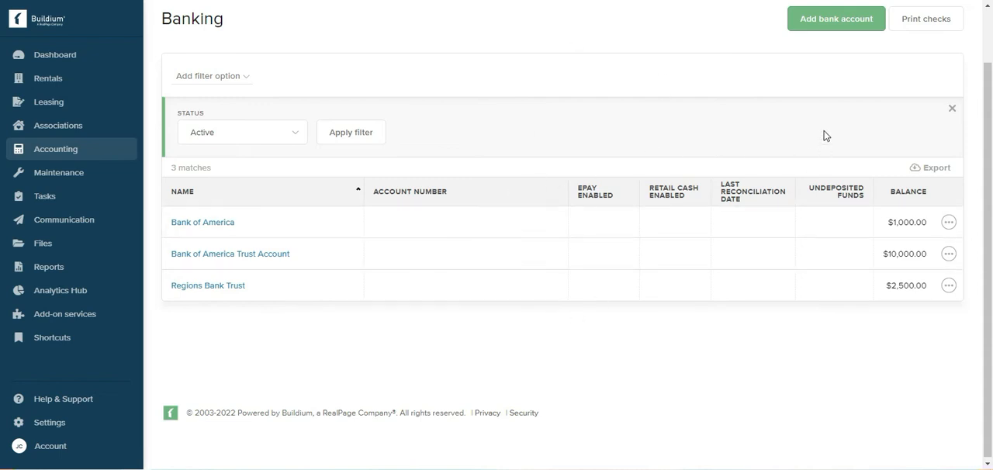
mouse_move(402, 124)
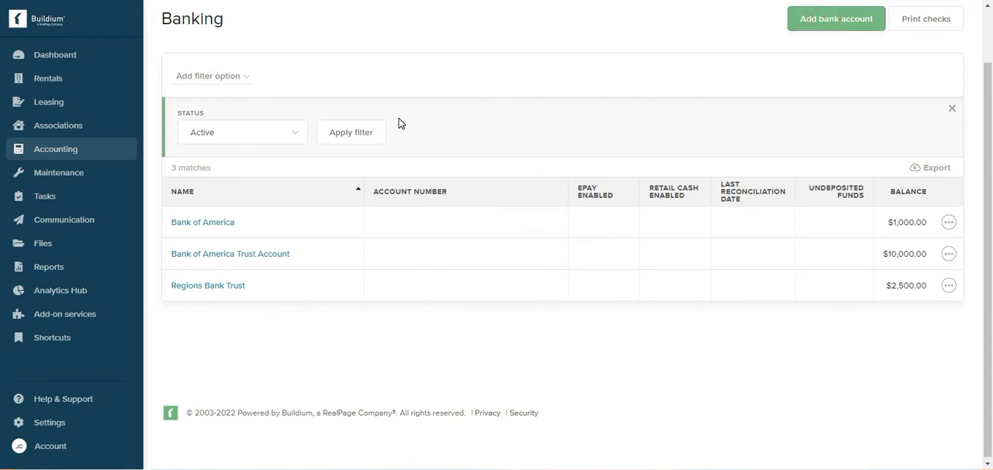
Start a new bank account and name it Suntust.
left_click(836, 18)
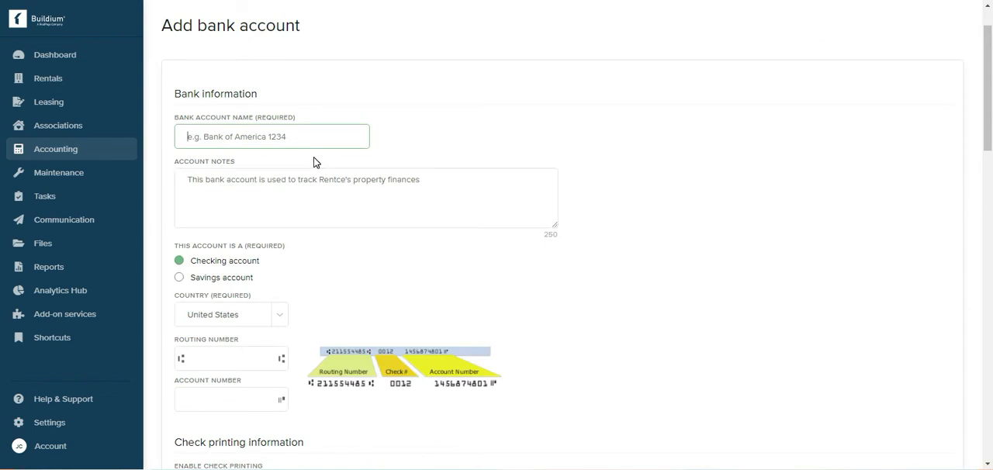
type("Sun")
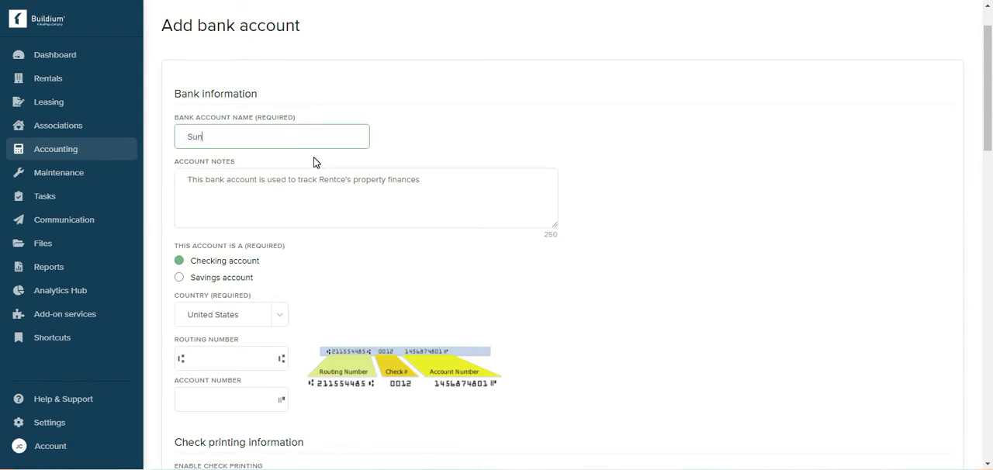
type("tust")
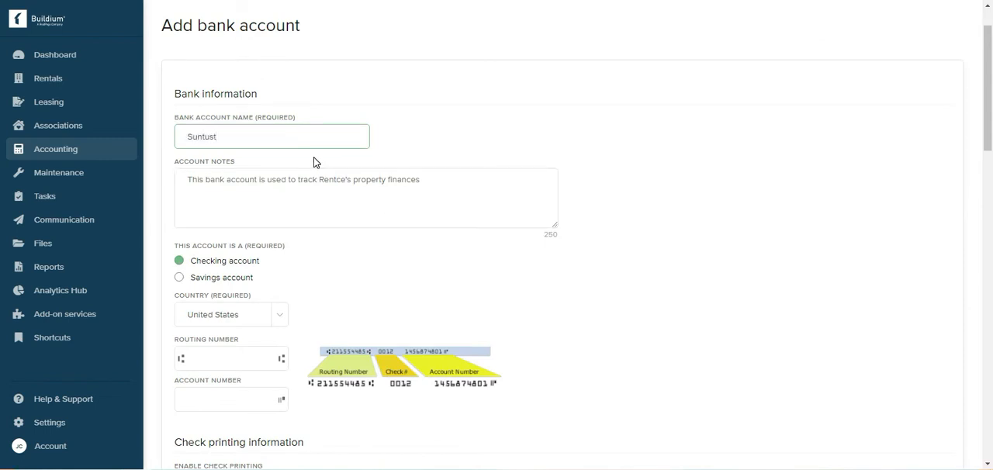
left_click(272, 137)
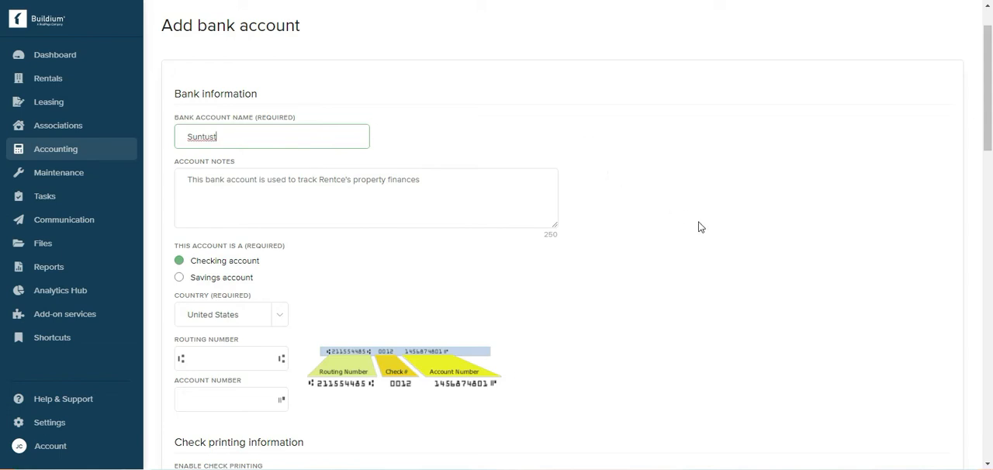
Create the Suntust checking account so it appears in the list with $0.00.
scroll("down", 3)
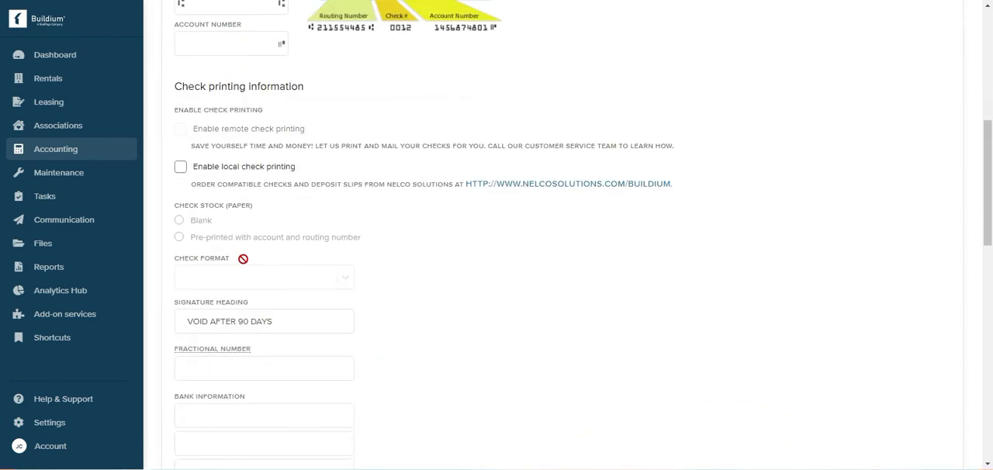
scroll("down", 3)
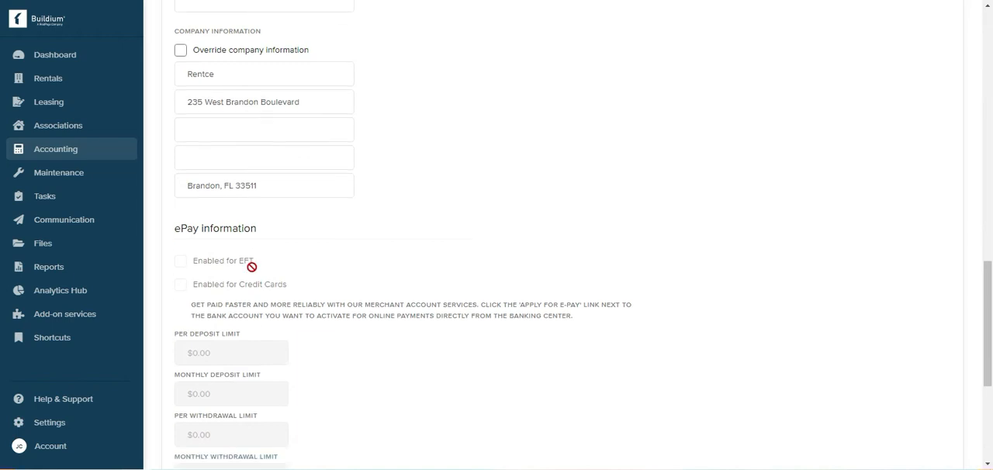
scroll("down", 3)
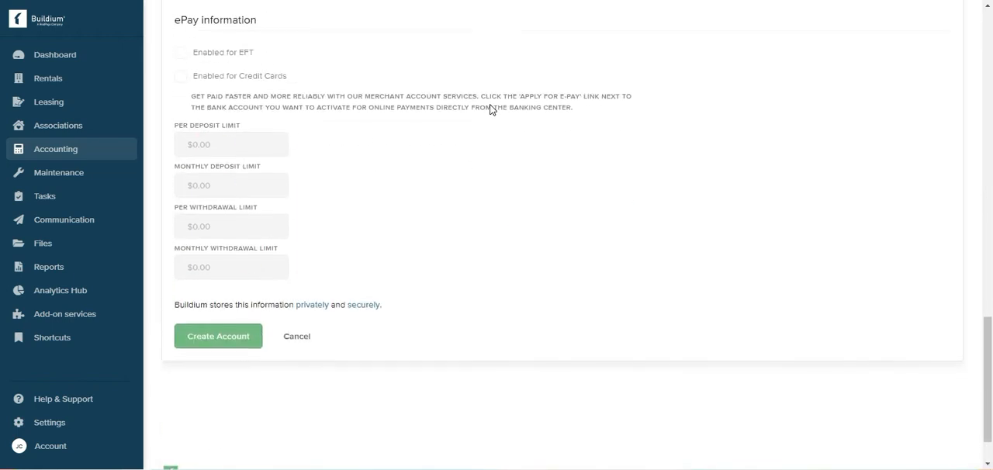
scroll("up", 3)
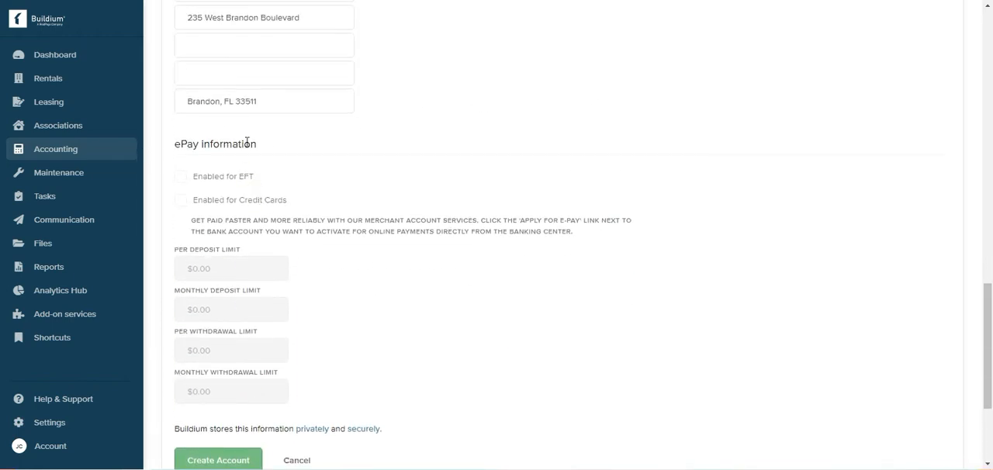
mouse_move(455, 235)
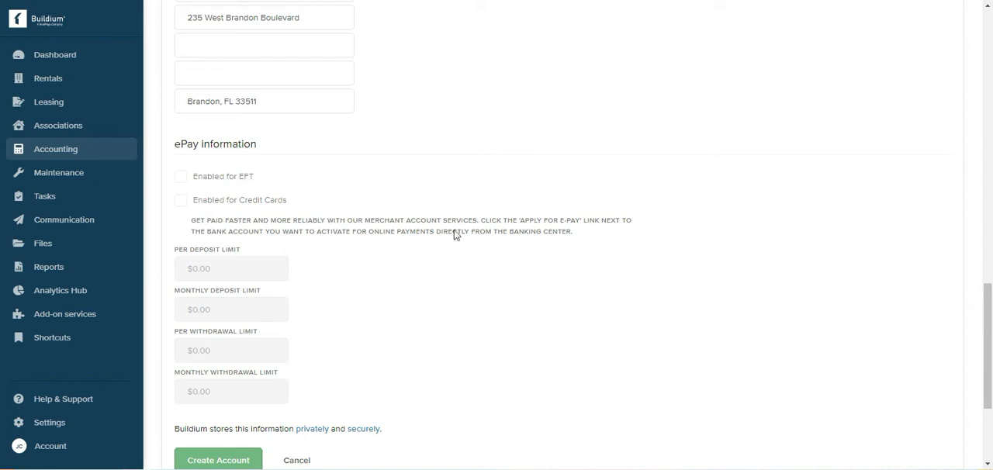
scroll("down", 3)
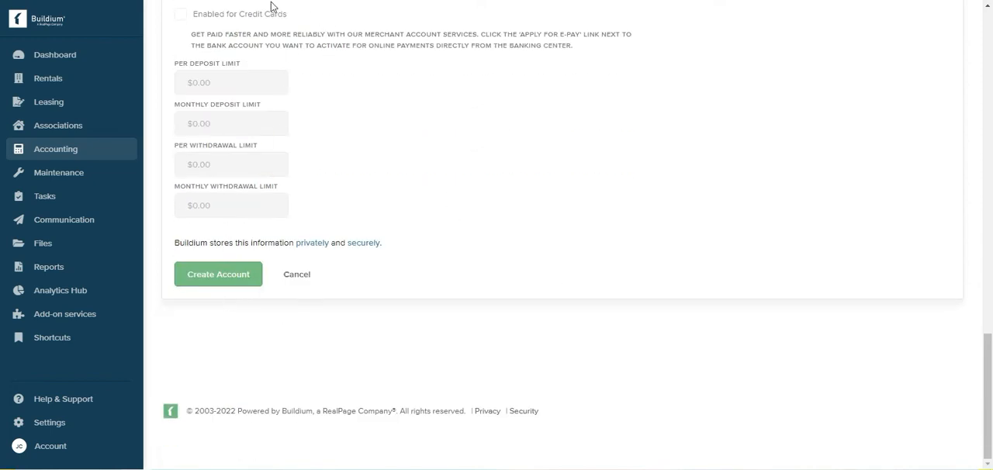
mouse_move(218, 274)
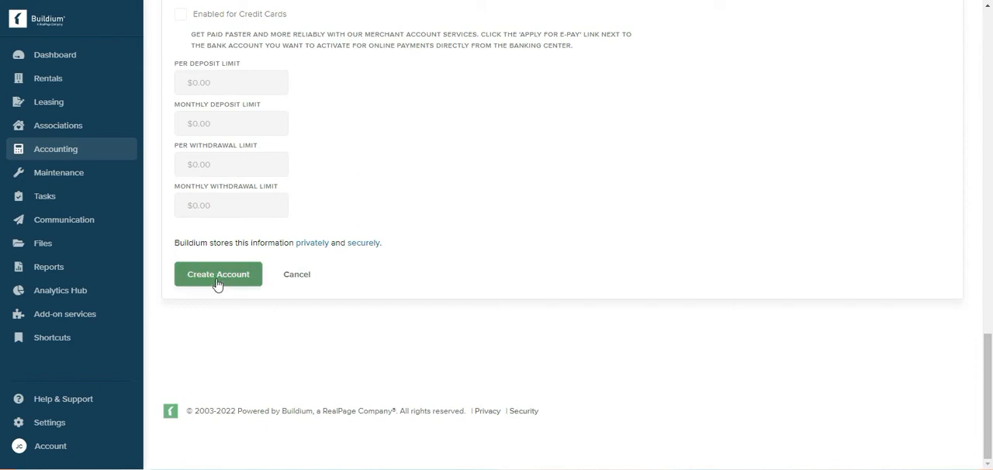
left_click(218, 274)
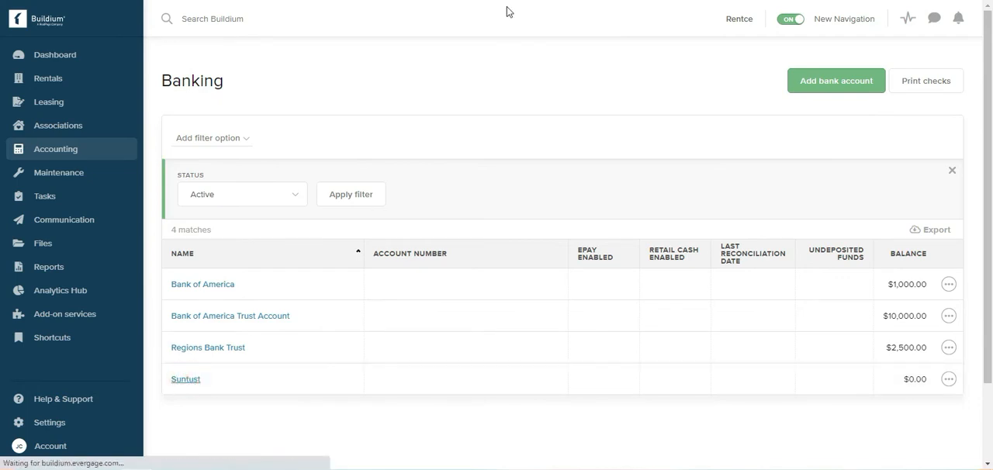
Go into the Suntust checking account's own page.
left_click(185, 380)
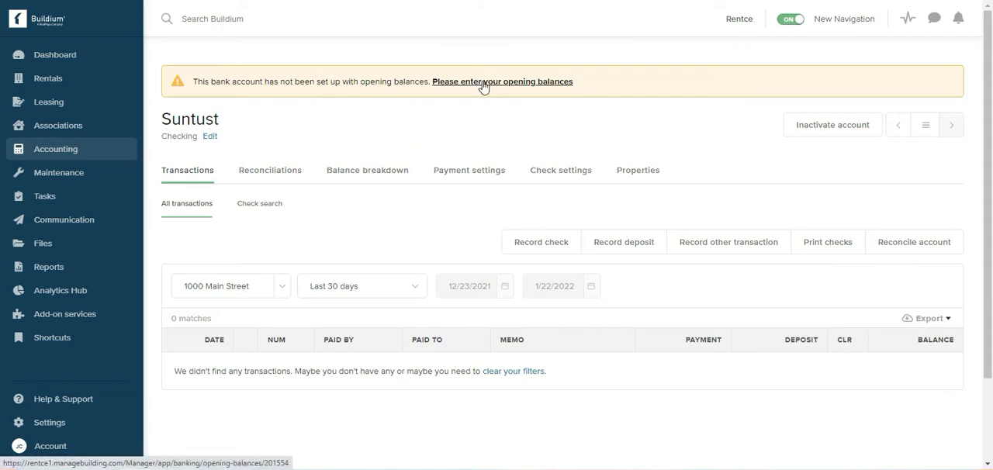
Begin opening-balance setup for Suntust, ready to enter the December 31, 2021 balance.
left_click(503, 81)
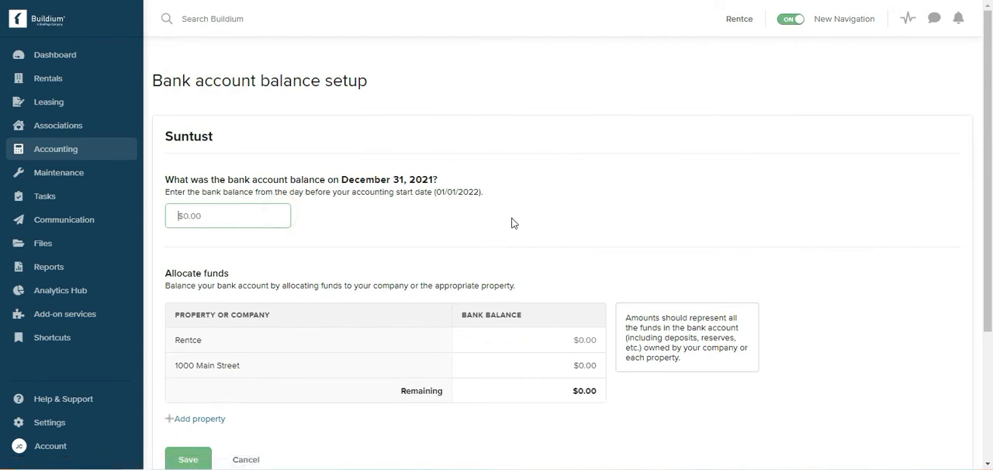
mouse_move(559, 186)
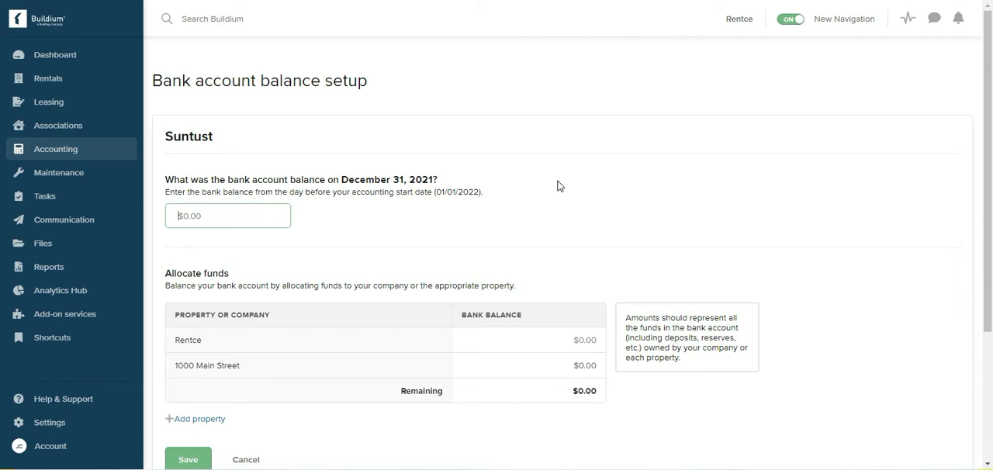
mouse_move(841, 85)
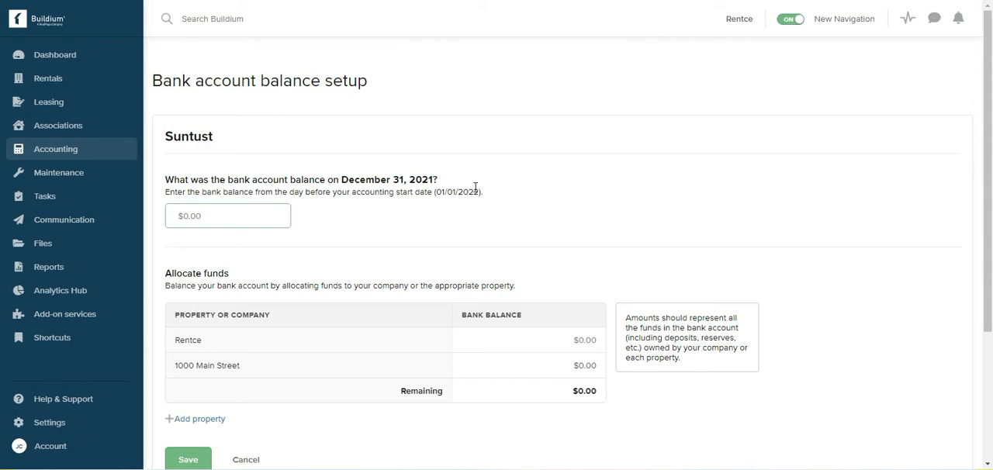
mouse_move(233, 177)
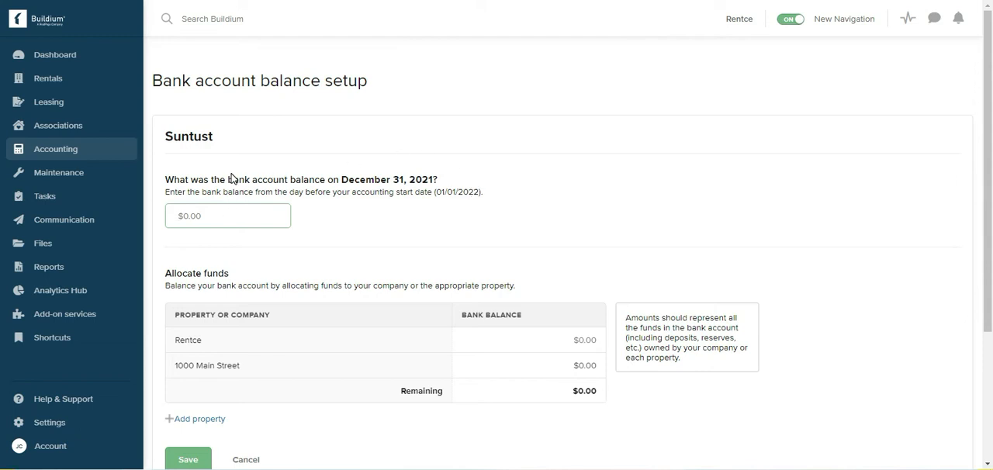
left_click(228, 216)
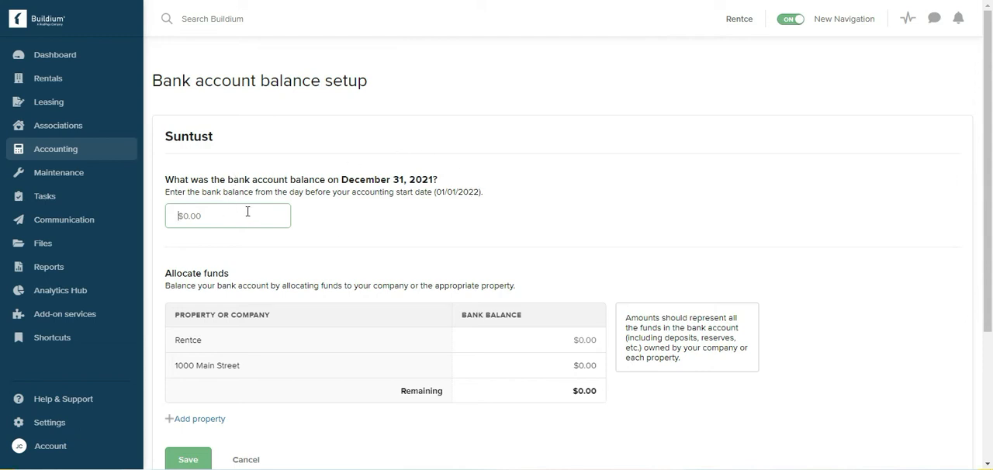
mouse_move(940, 238)
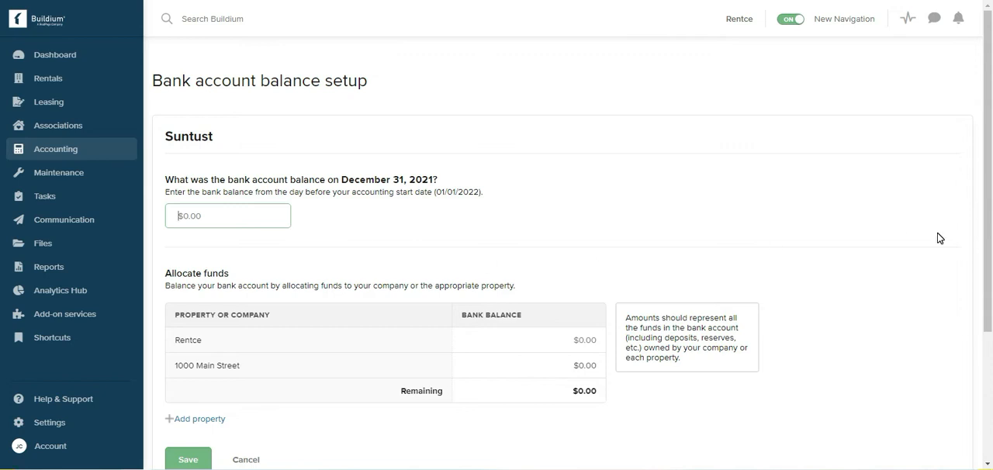
Save a $5,000 opening balance for Suntust, fully allocated to 1000 Main Street.
type("5000")
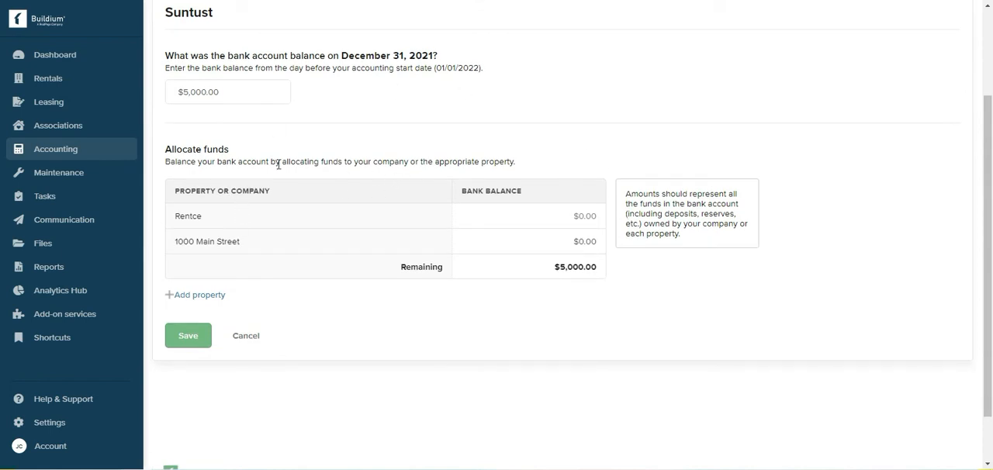
mouse_move(202, 177)
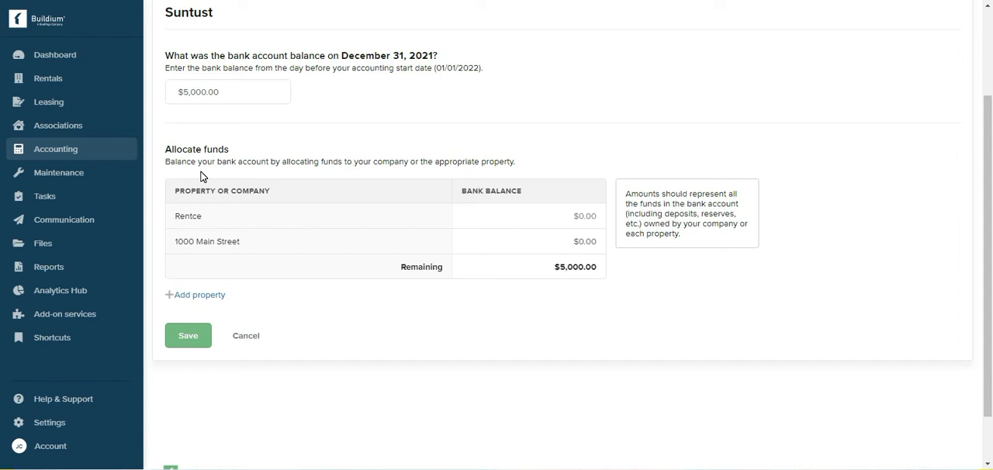
mouse_move(195, 133)
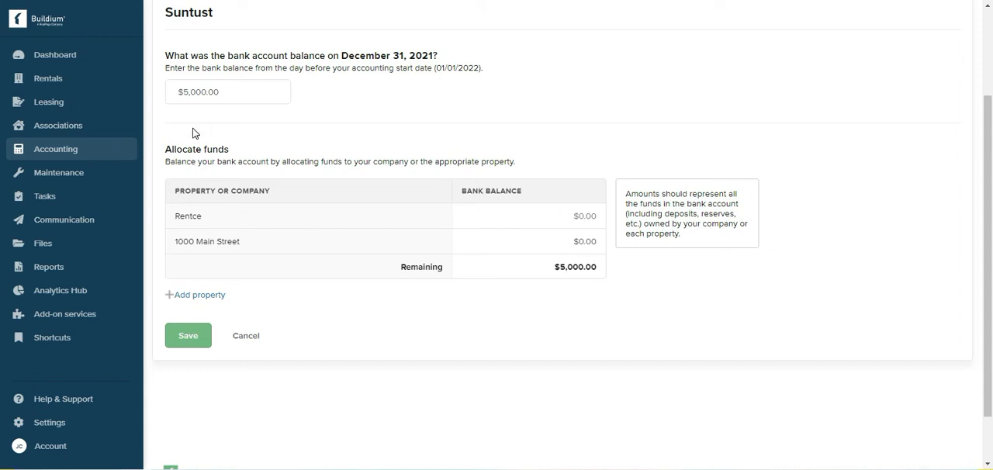
mouse_move(322, 140)
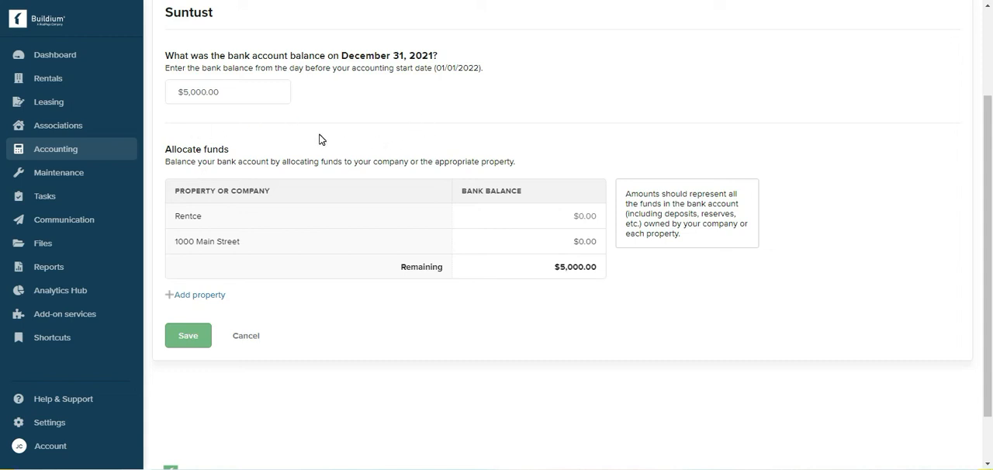
mouse_move(446, 145)
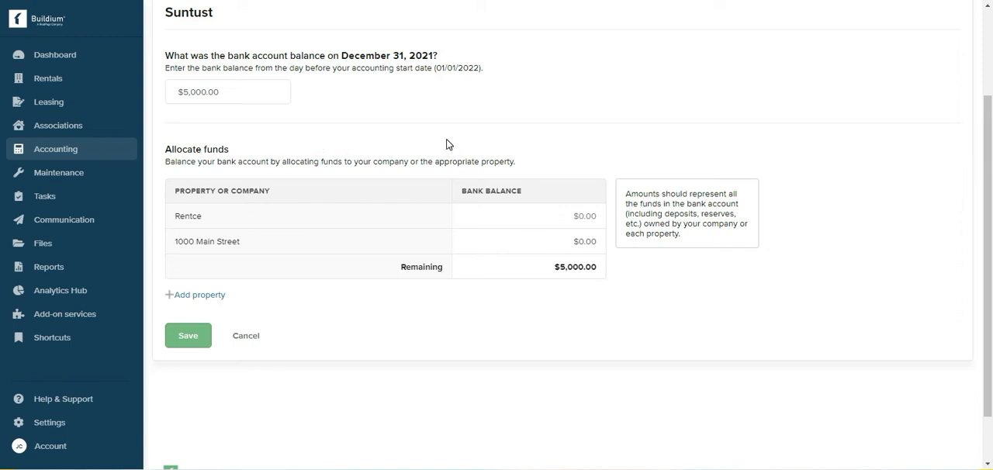
mouse_move(728, 215)
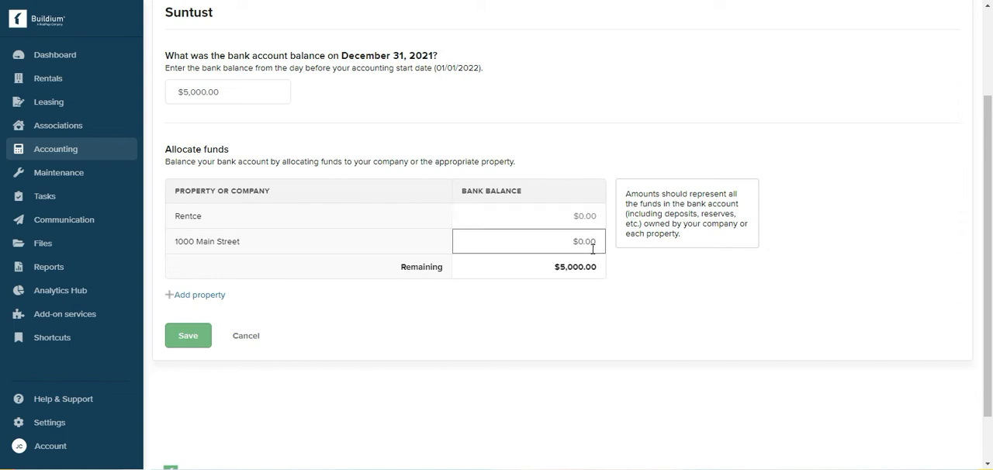
double_click(583, 242)
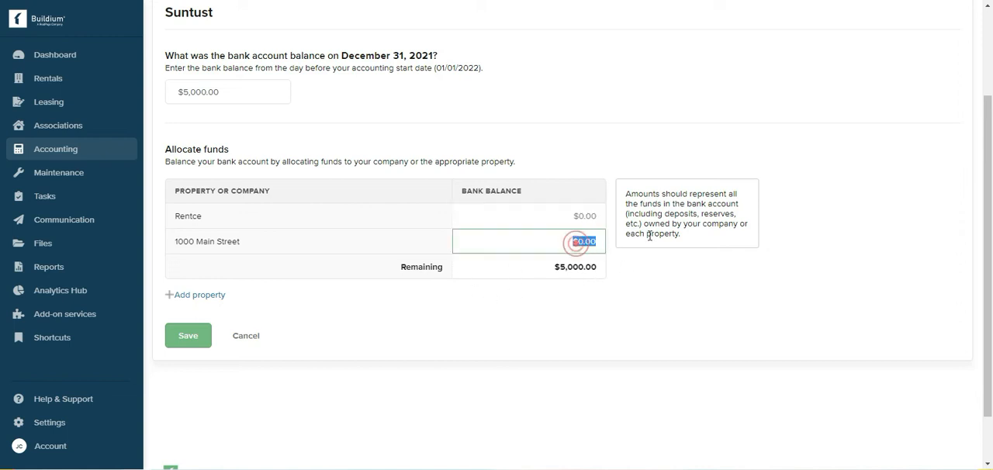
type("50")
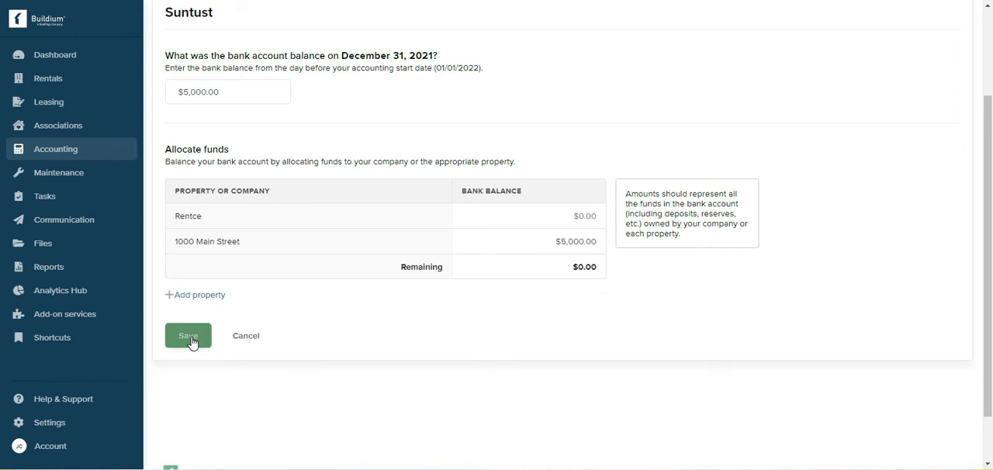
left_click(188, 336)
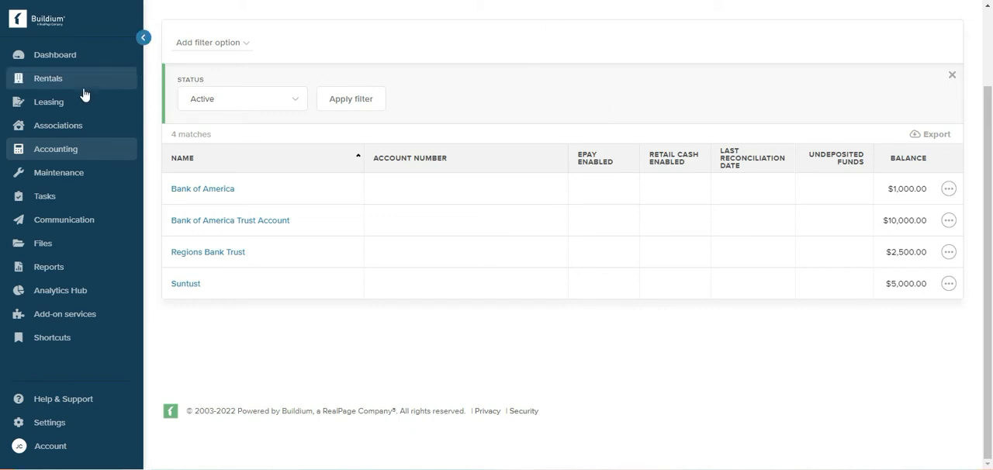
mouse_move(54, 84)
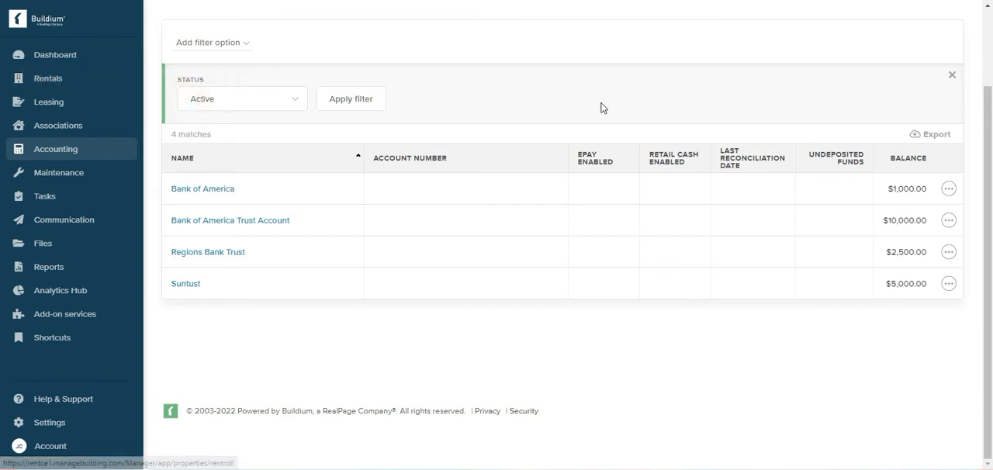
From the rent roll, reach the 1000 Main Street - 1 lease ledger and begin a new charge.
left_click(47, 78)
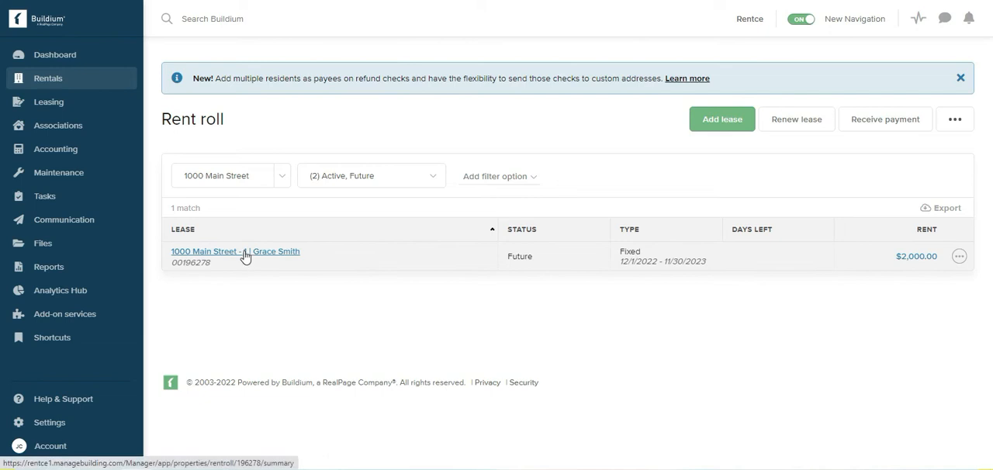
mouse_move(704, 165)
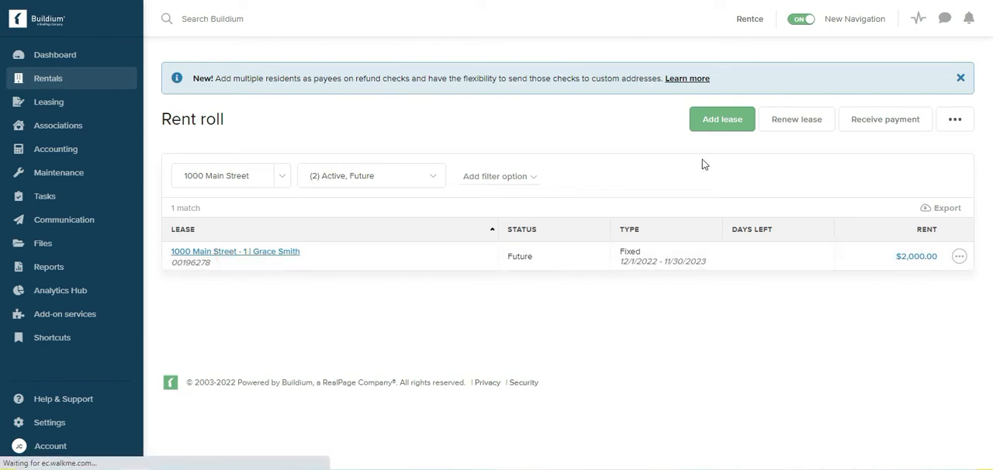
left_click(235, 252)
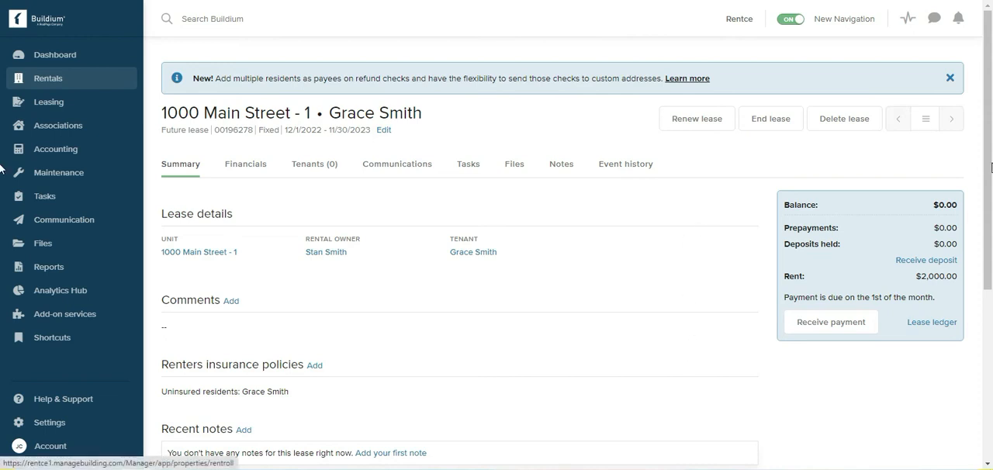
mouse_move(476, 208)
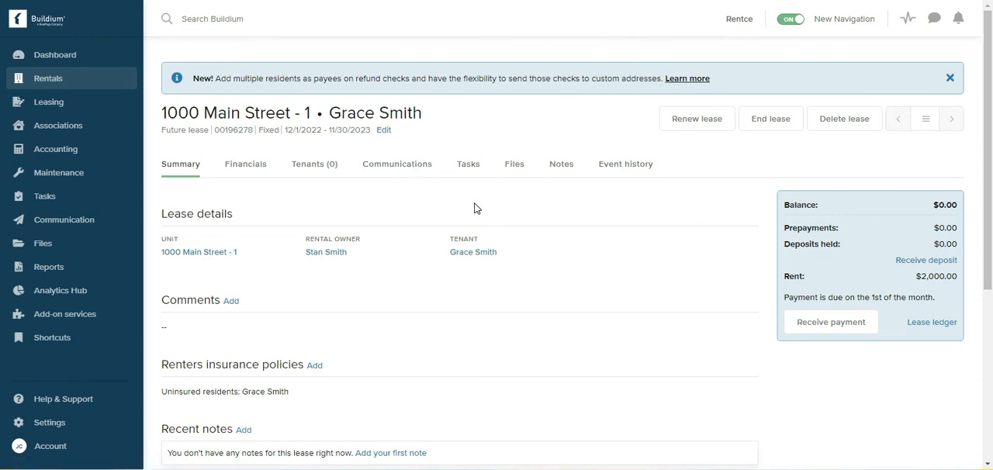
mouse_move(854, 163)
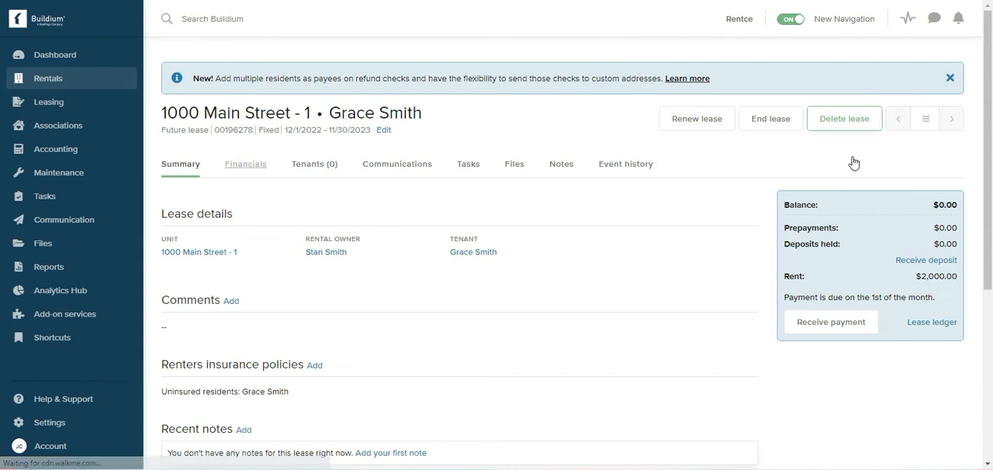
left_click(245, 164)
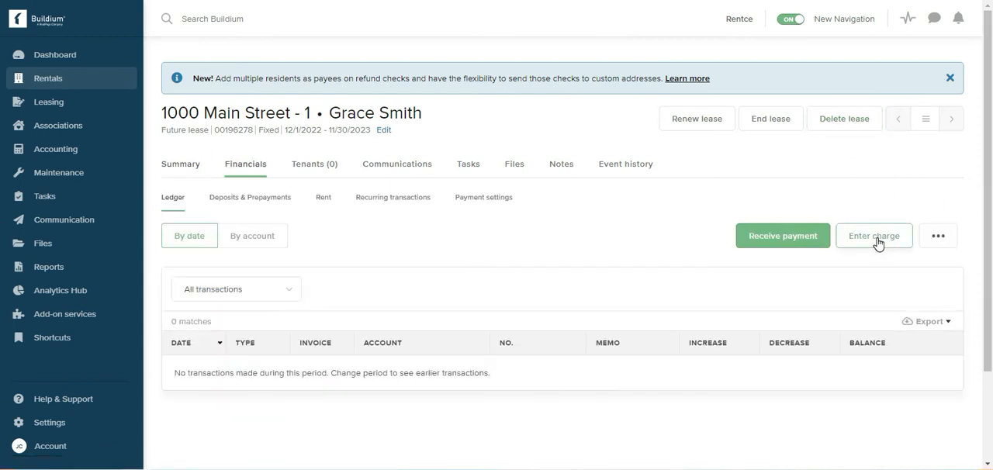
left_click(874, 236)
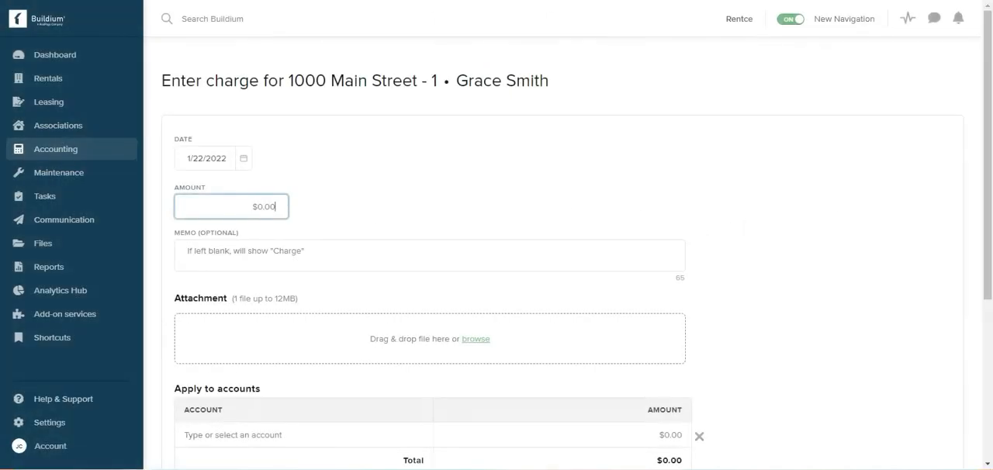
type("2500")
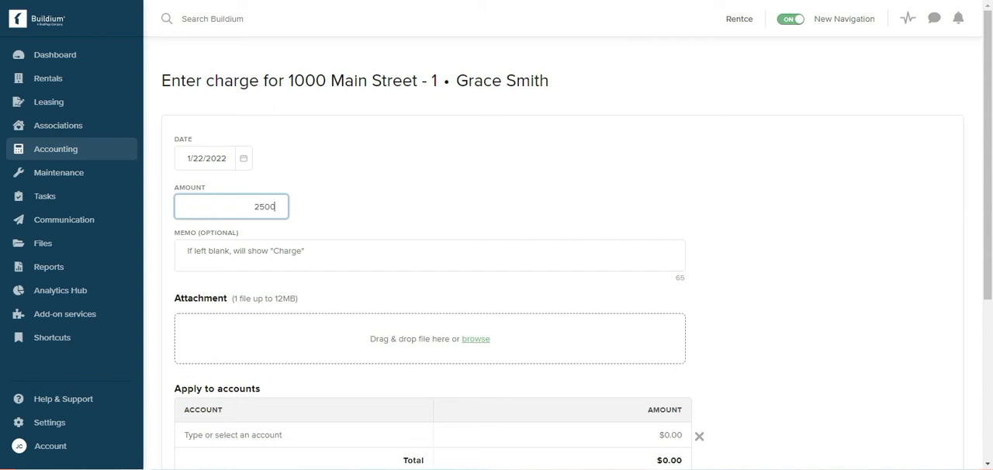
mouse_move(577, 138)
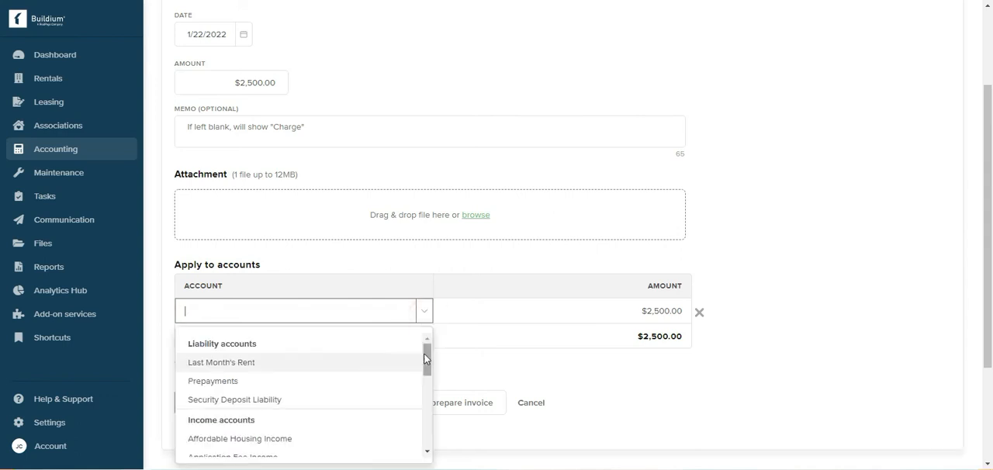
left_click(235, 400)
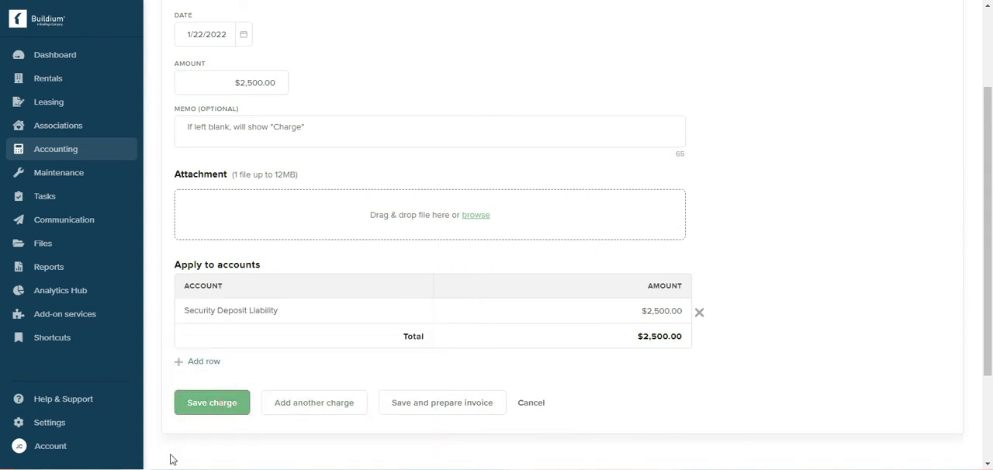
left_click(212, 402)
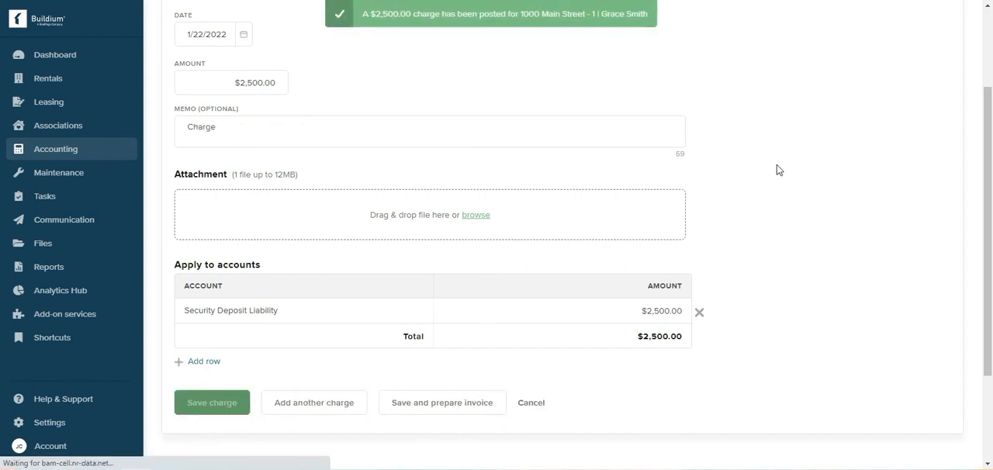
left_click(212, 403)
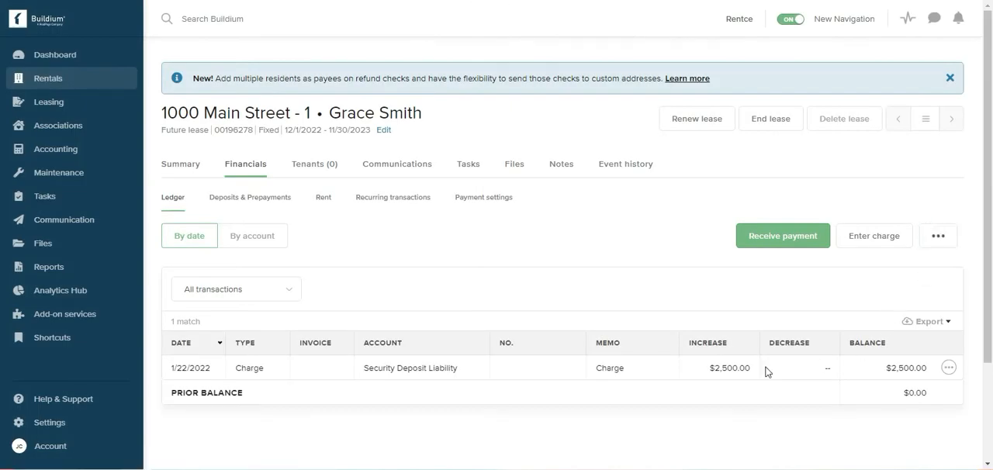
mouse_move(670, 235)
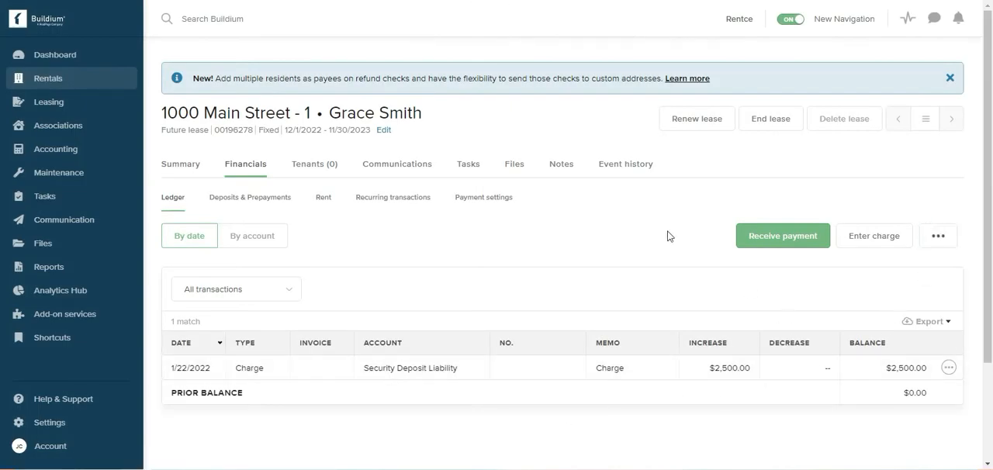
mouse_move(695, 185)
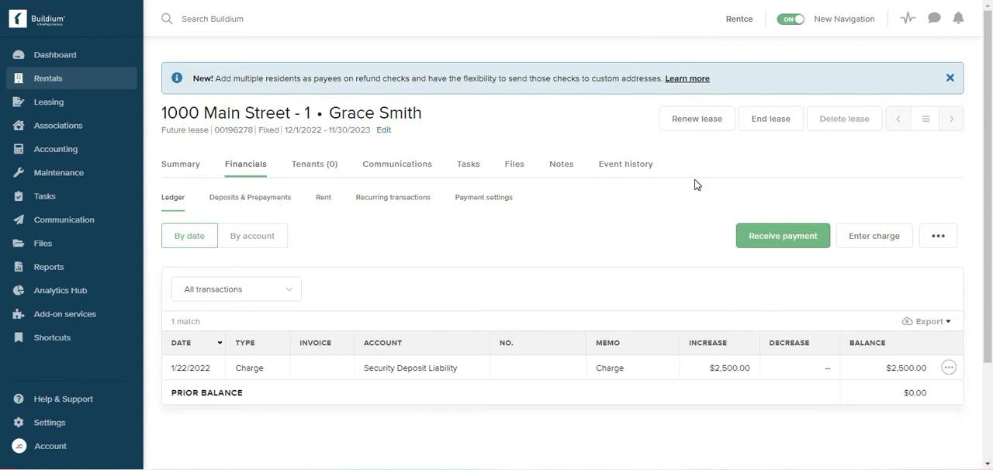
mouse_move(942, 206)
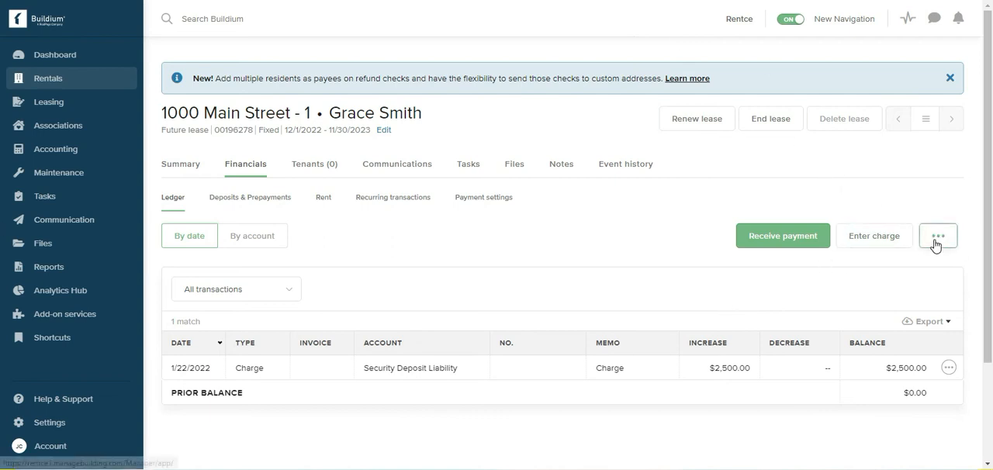
mouse_move(641, 257)
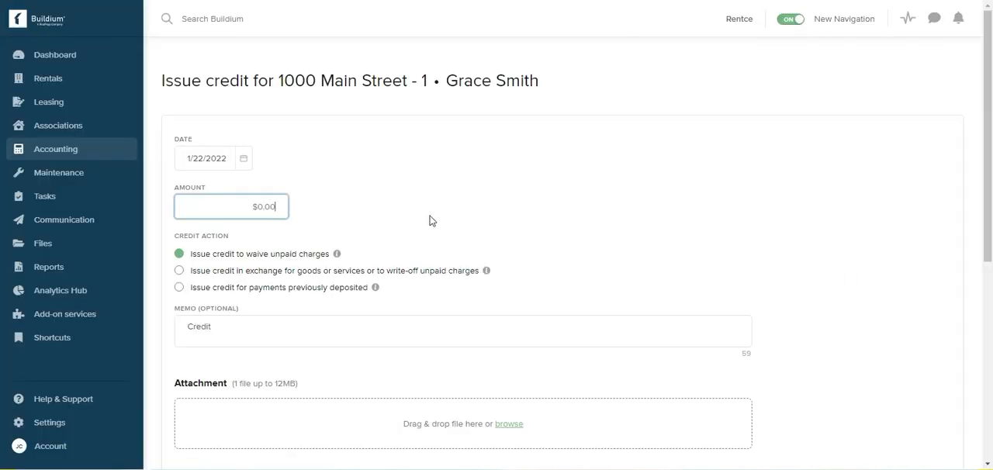
Enter a $2,500 credit for payments previously deposited, taken from Opening Balance Equity.
type("2500")
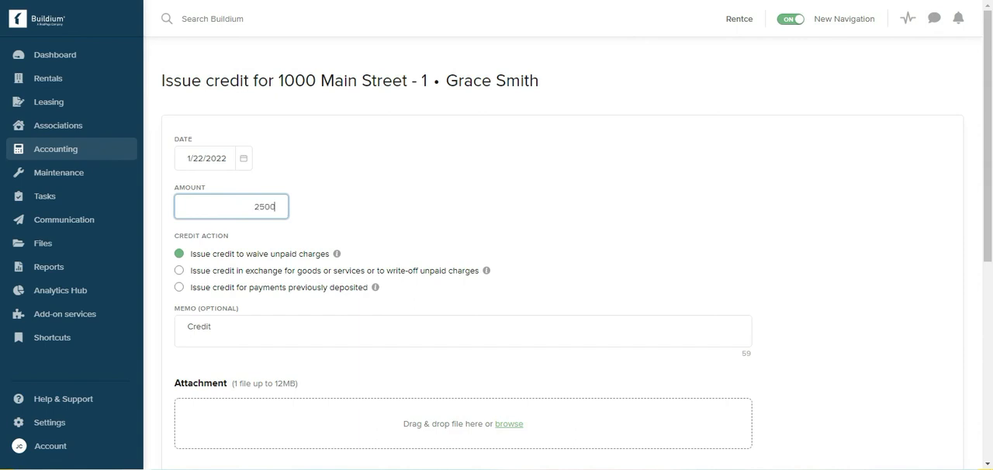
mouse_move(203, 304)
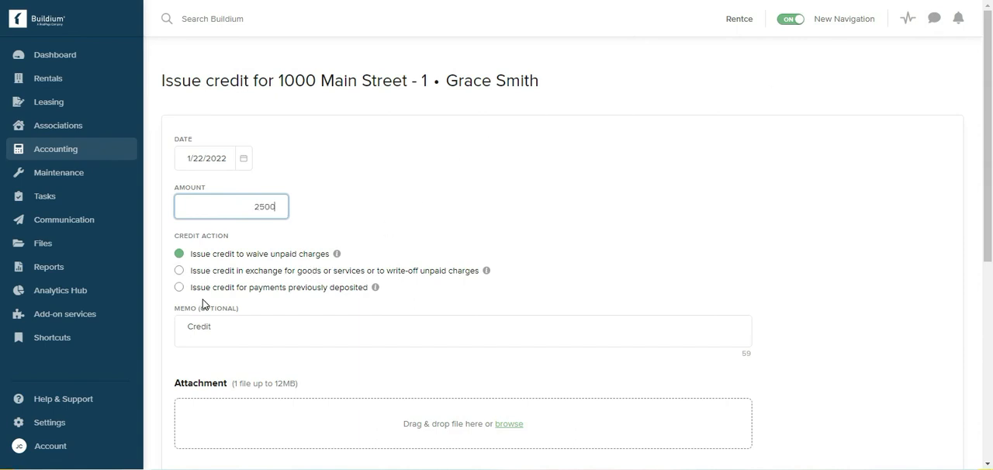
left_click(179, 288)
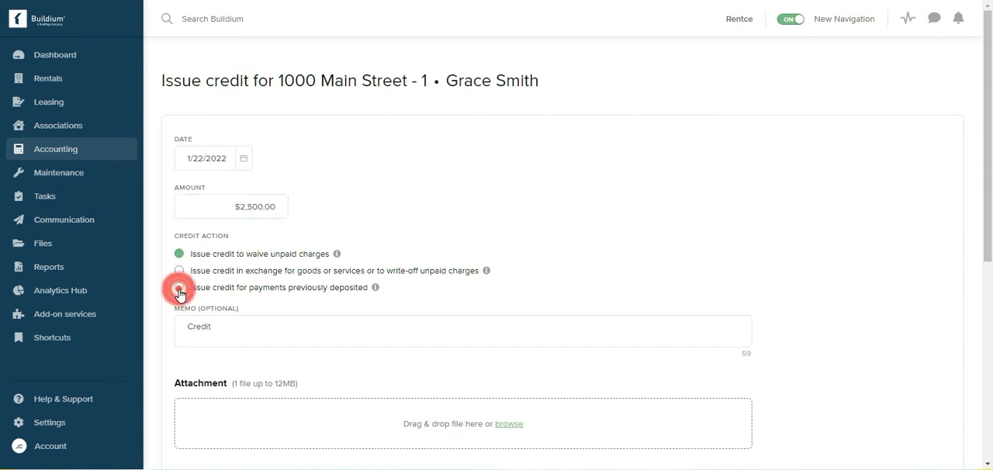
left_click(179, 288)
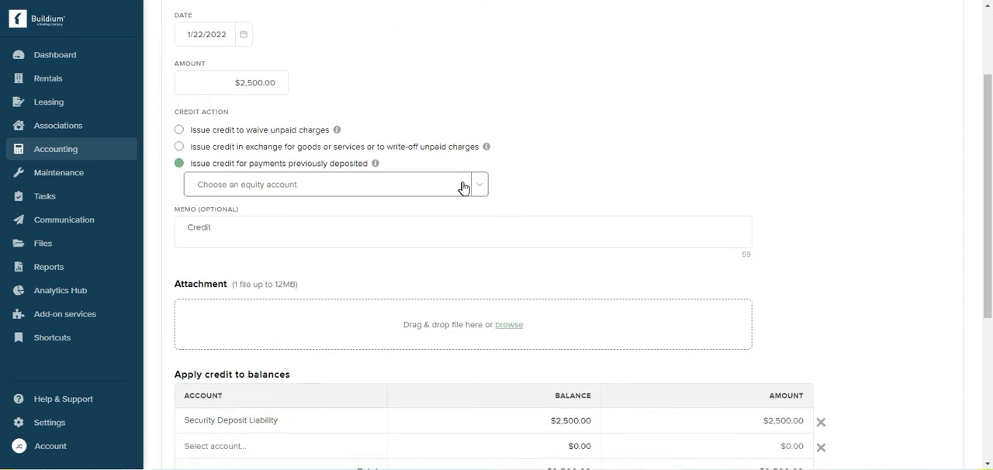
left_click(333, 184)
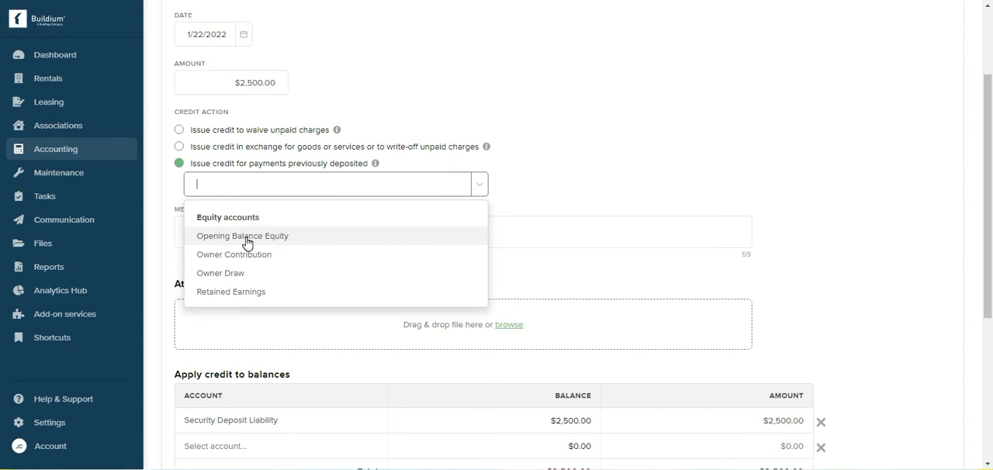
left_click(242, 236)
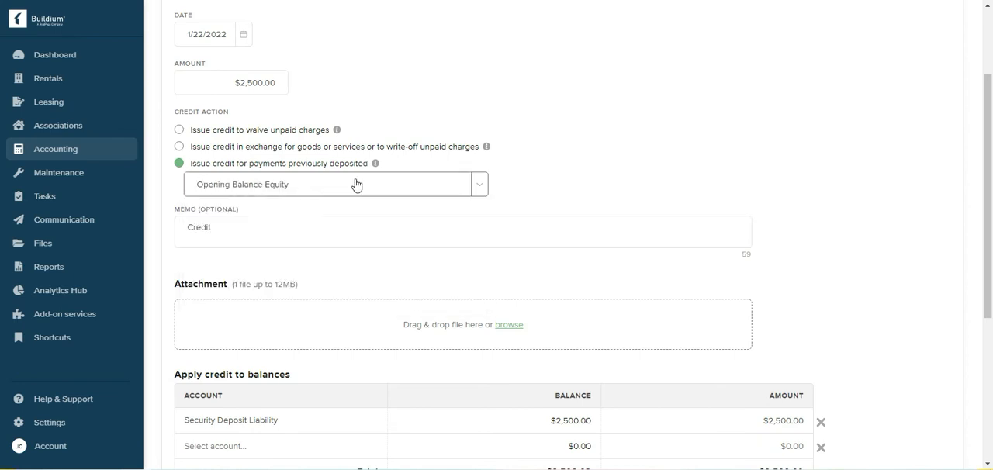
Save the security deposit credit, bringing the lease balance to $0.00.
scroll("down", 3)
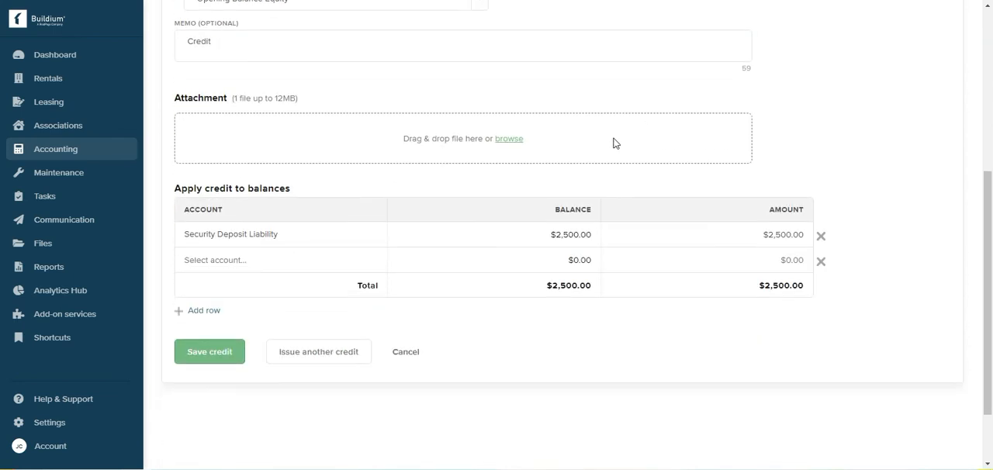
mouse_move(539, 267)
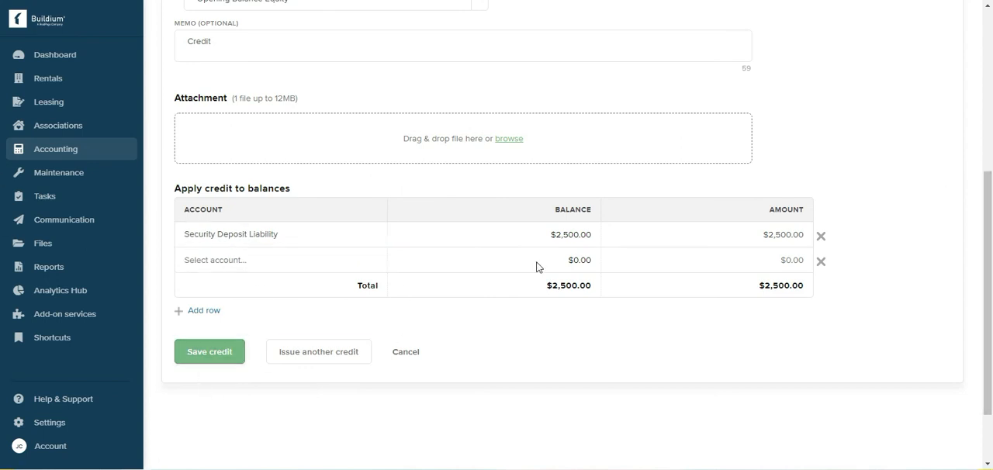
left_click(209, 352)
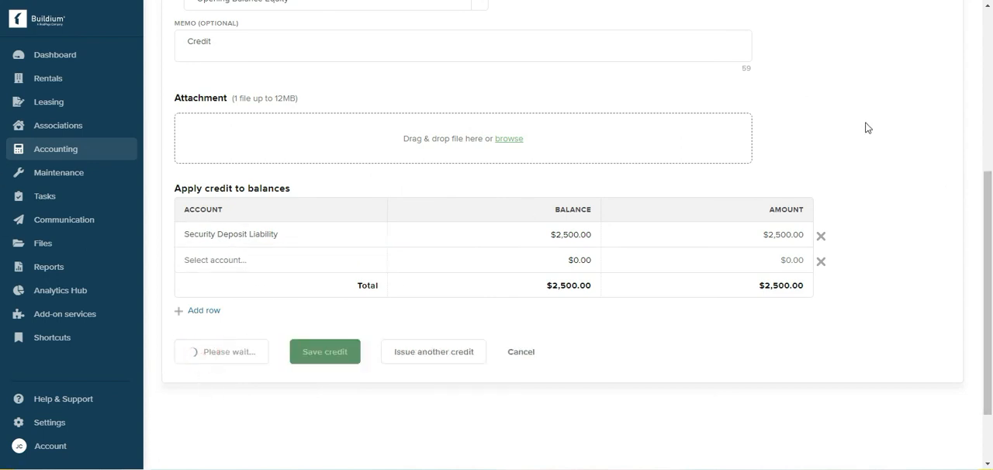
left_click(324, 352)
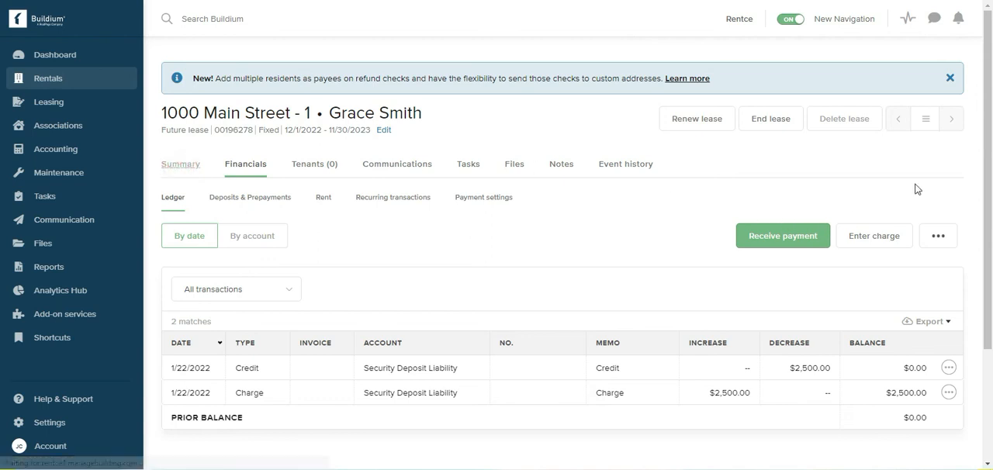
View the lease summary showing $2,500.00 deposits held and a $0.00 balance.
left_click(180, 164)
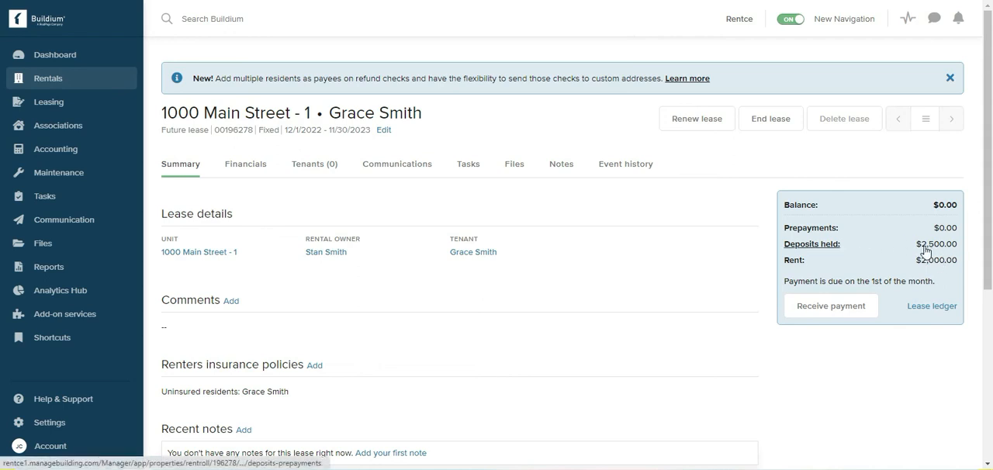
mouse_move(929, 342)
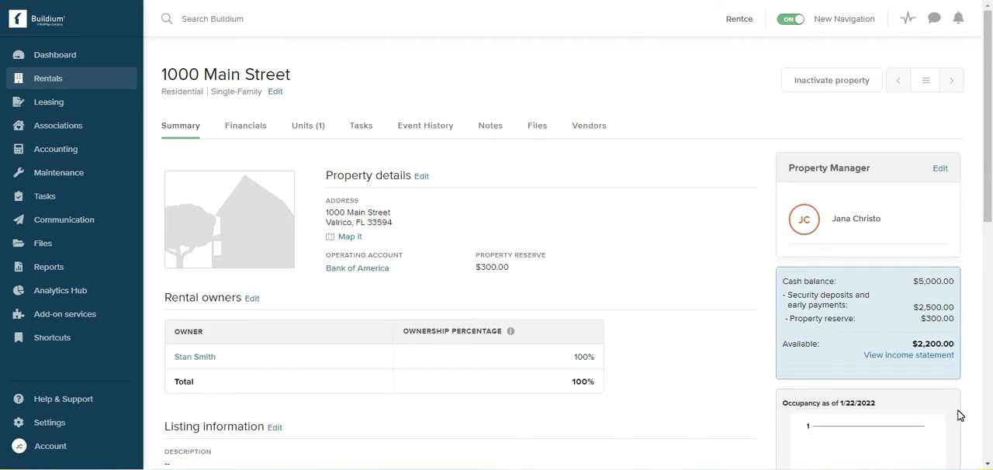
mouse_move(968, 312)
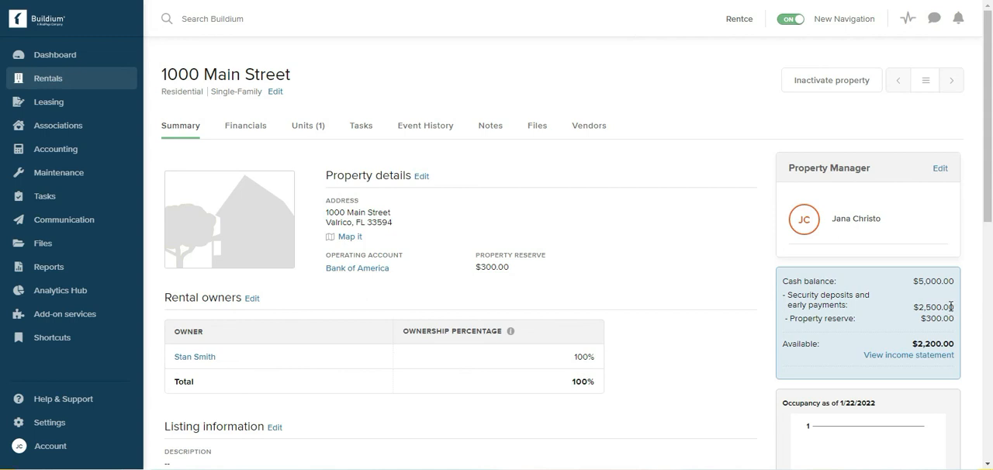
mouse_move(576, 268)
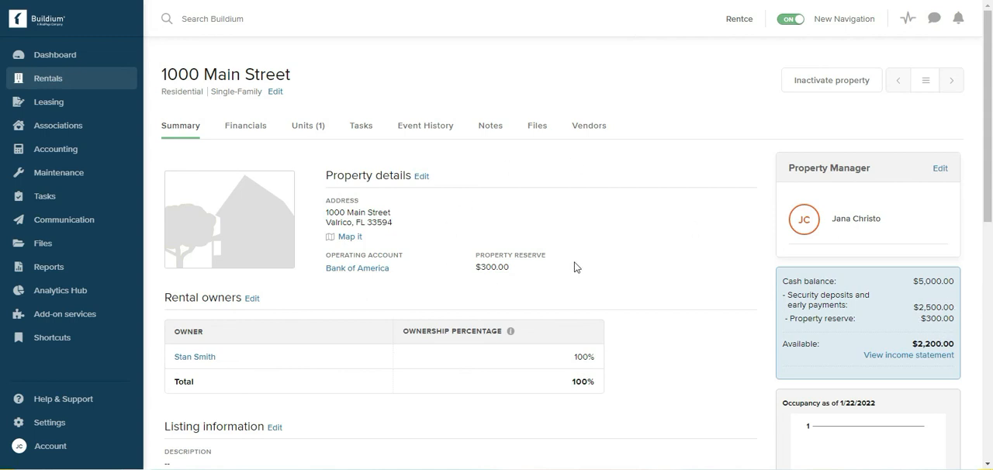
mouse_move(228, 217)
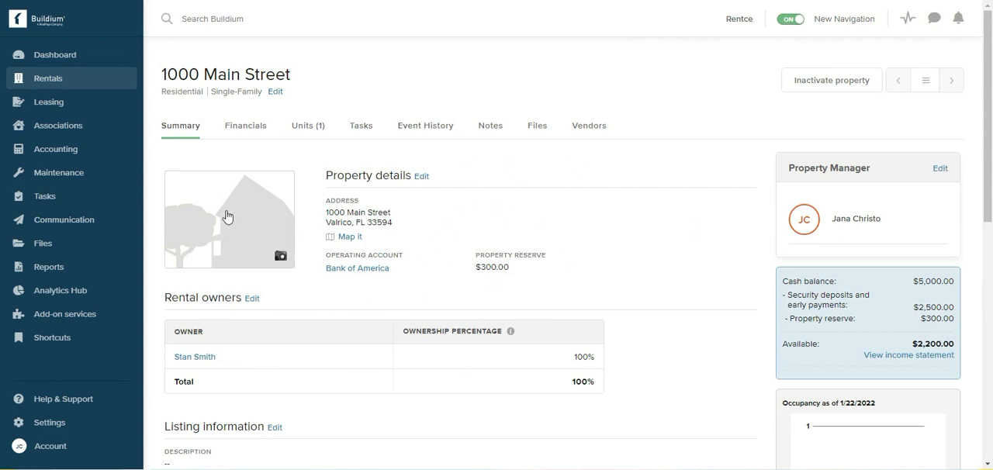
mouse_move(511, 331)
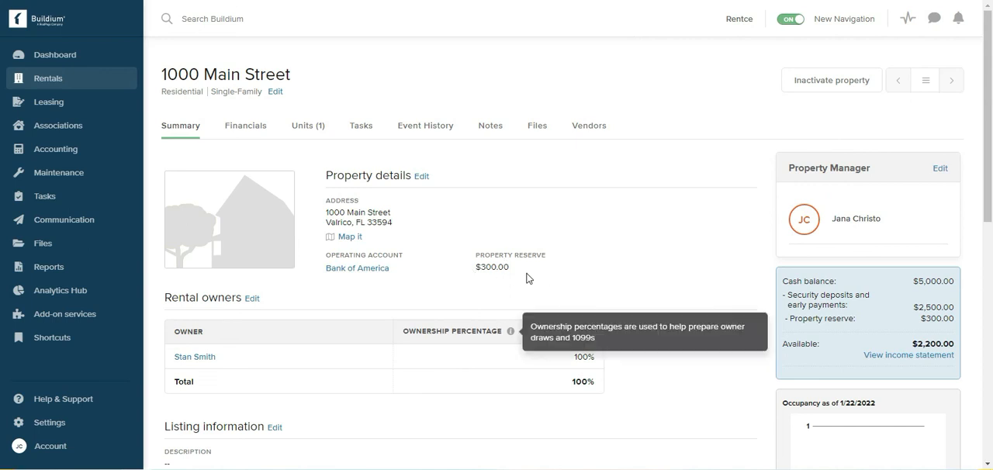
mouse_move(648, 237)
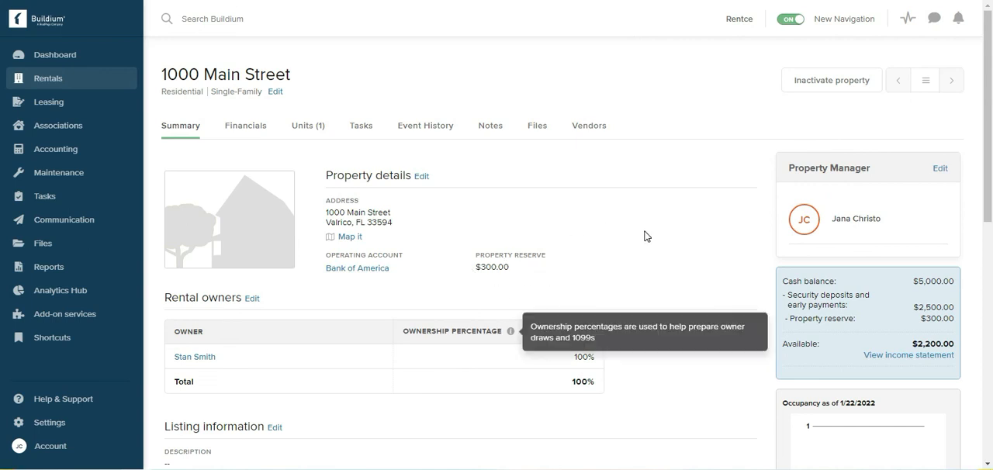
Scroll the 1000 Main Street summary to review $5,000 cash, $2,500 deposits, $300 reserve, $2,200 available.
scroll("down", 3)
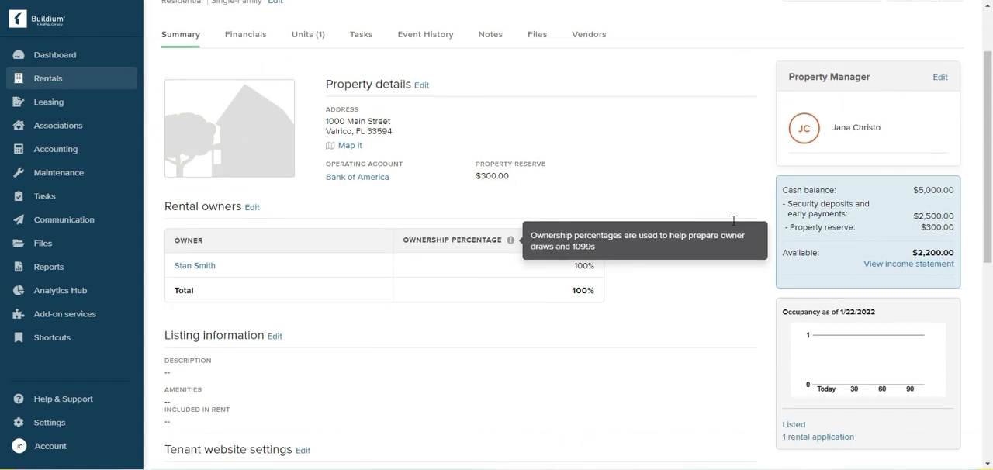
scroll("down", 3)
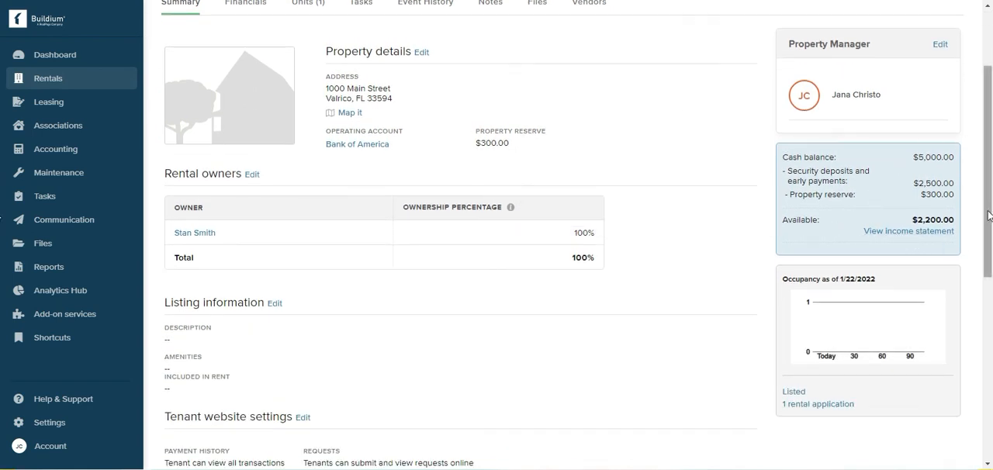
mouse_move(609, 173)
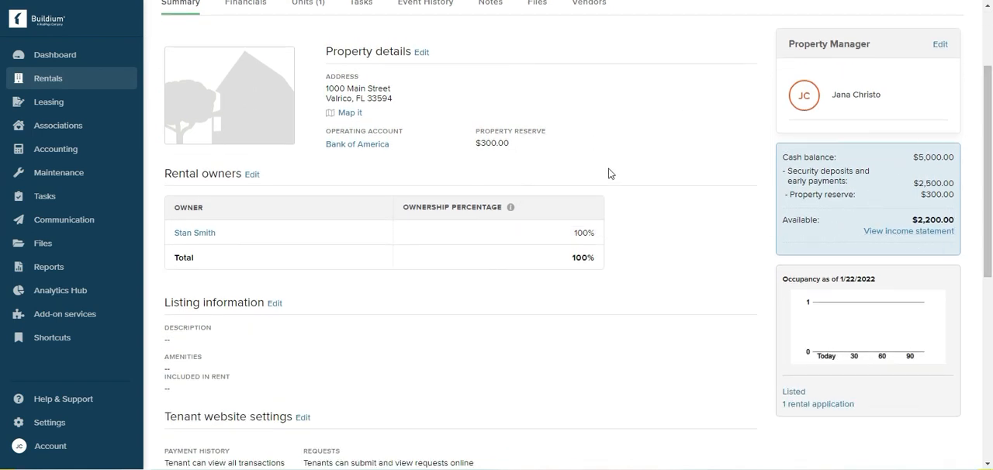
scroll("down", 3)
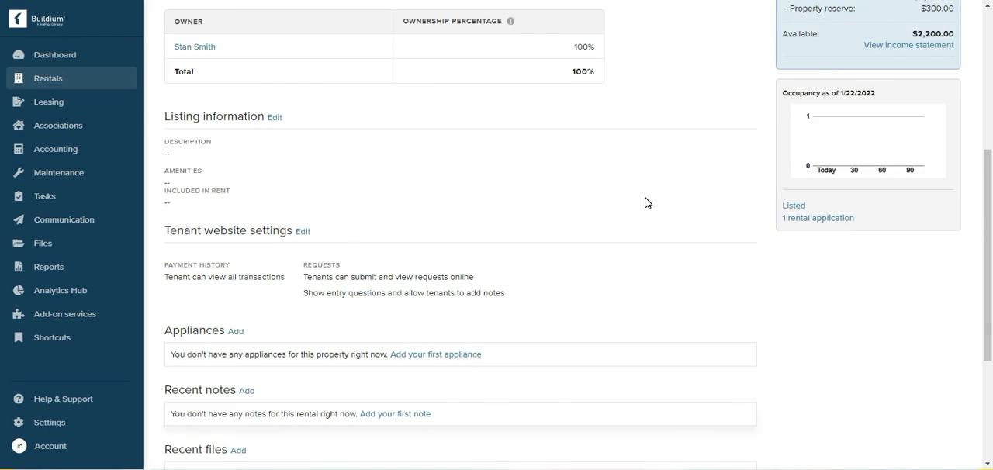
scroll("up", 3)
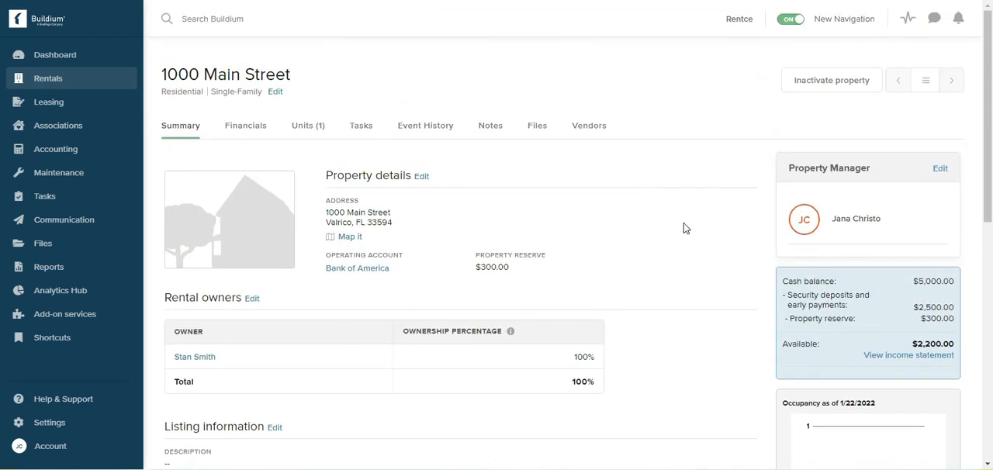
mouse_move(501, 252)
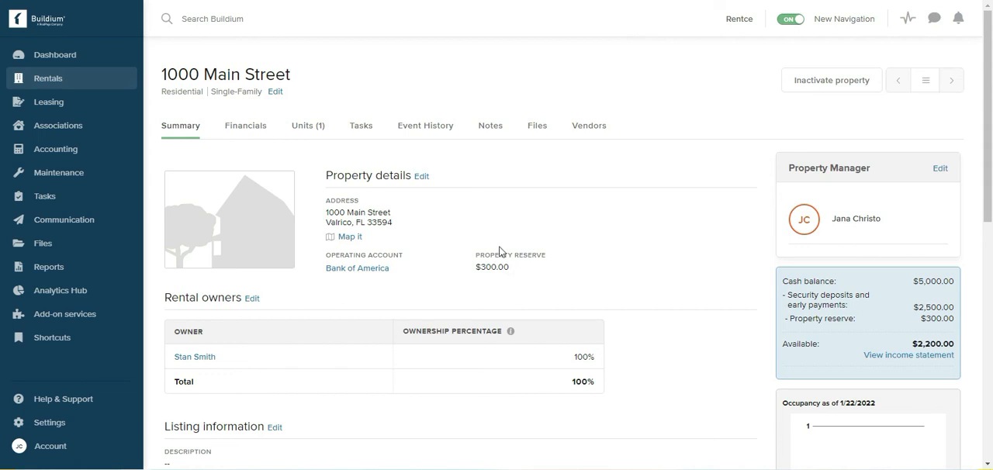
mouse_move(697, 291)
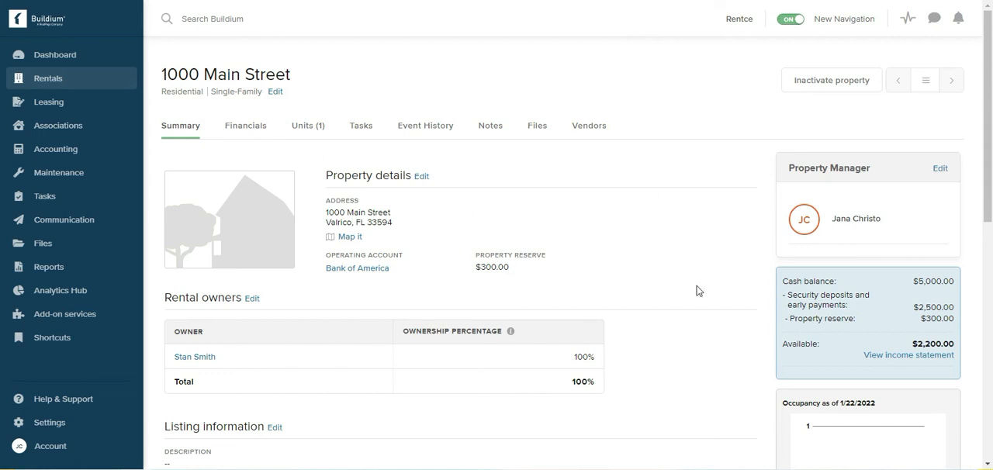
mouse_move(653, 313)
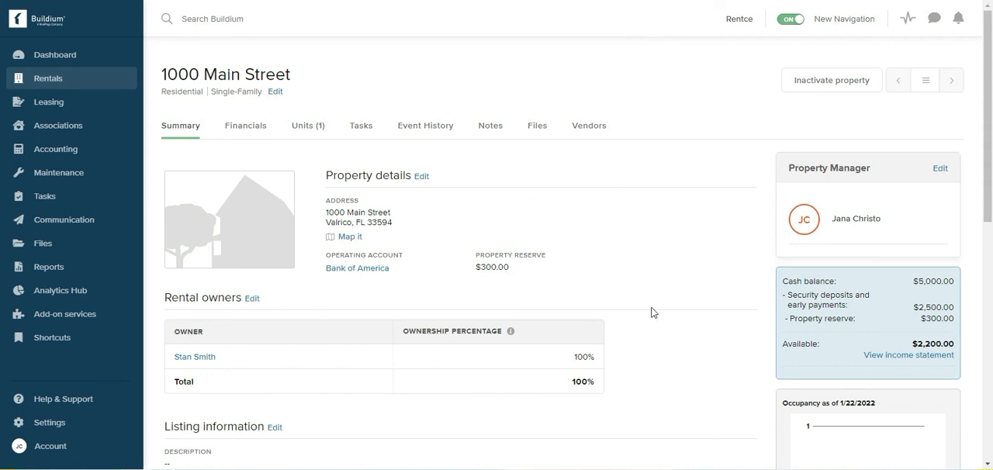
mouse_move(628, 260)
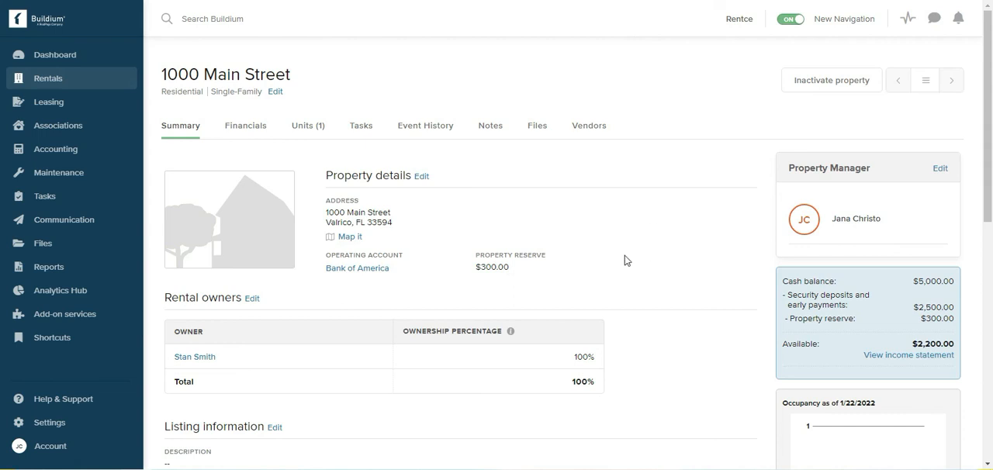
mouse_move(691, 248)
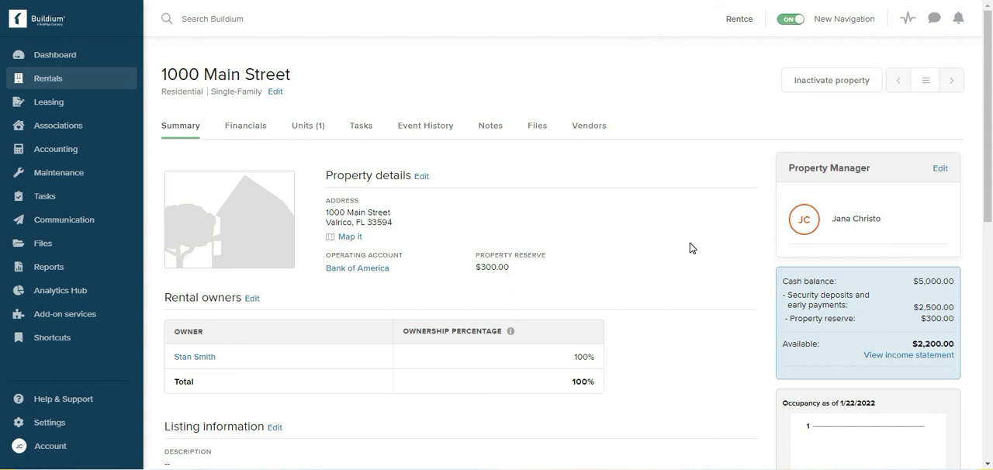
mouse_move(706, 301)
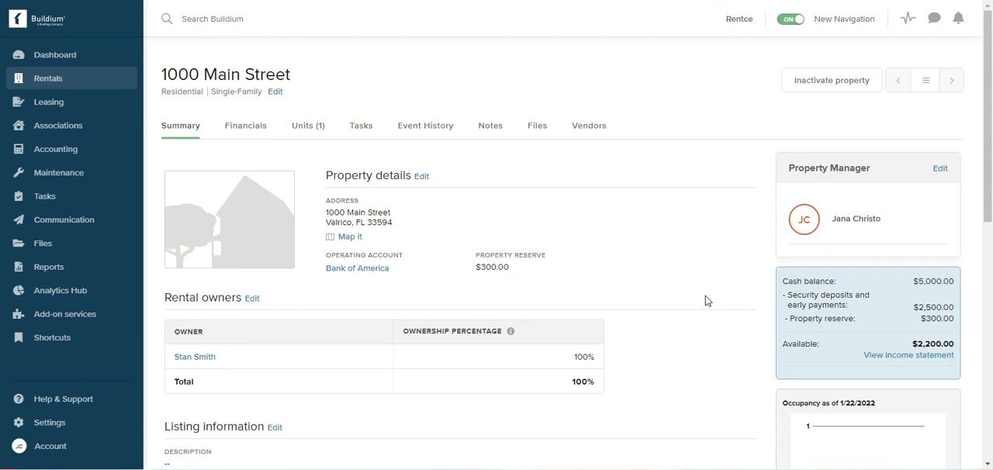
mouse_move(598, 251)
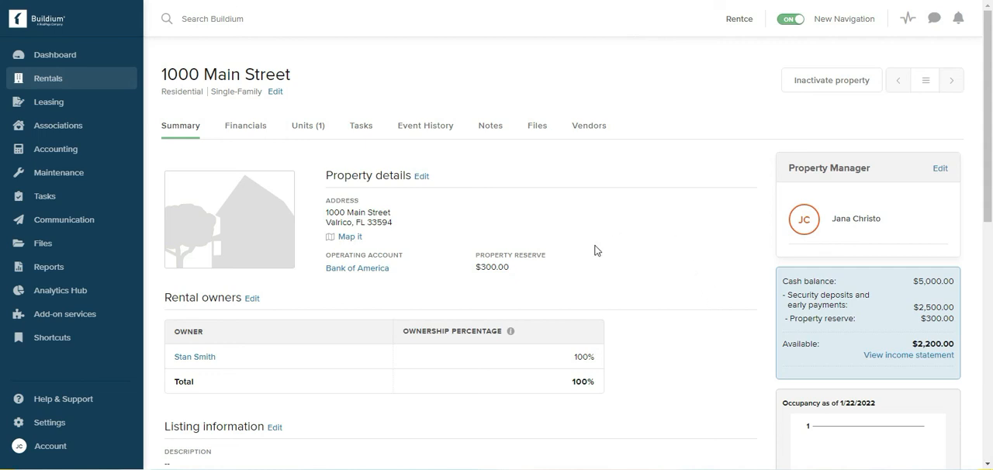
mouse_move(662, 212)
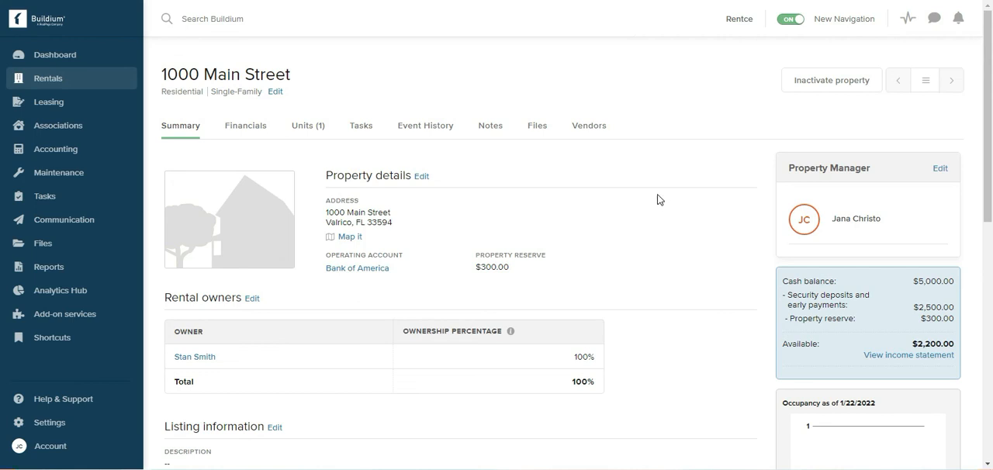
mouse_move(642, 180)
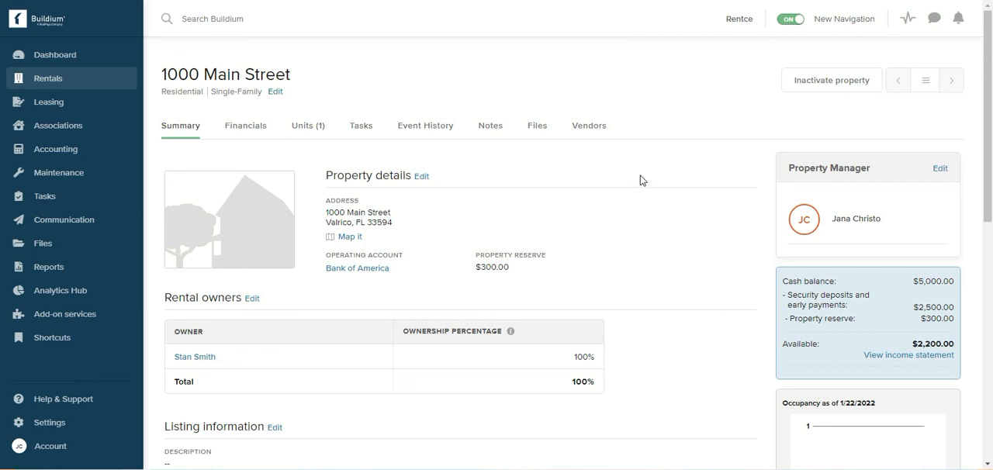
mouse_move(747, 228)
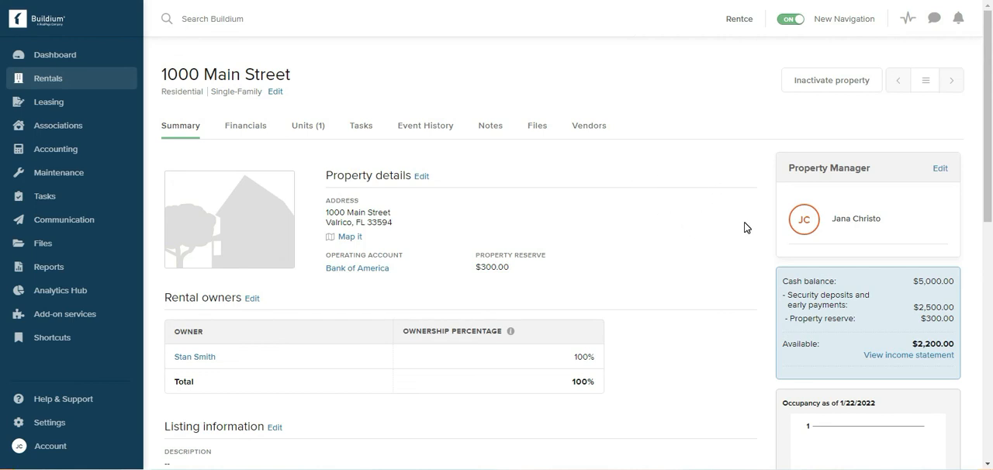